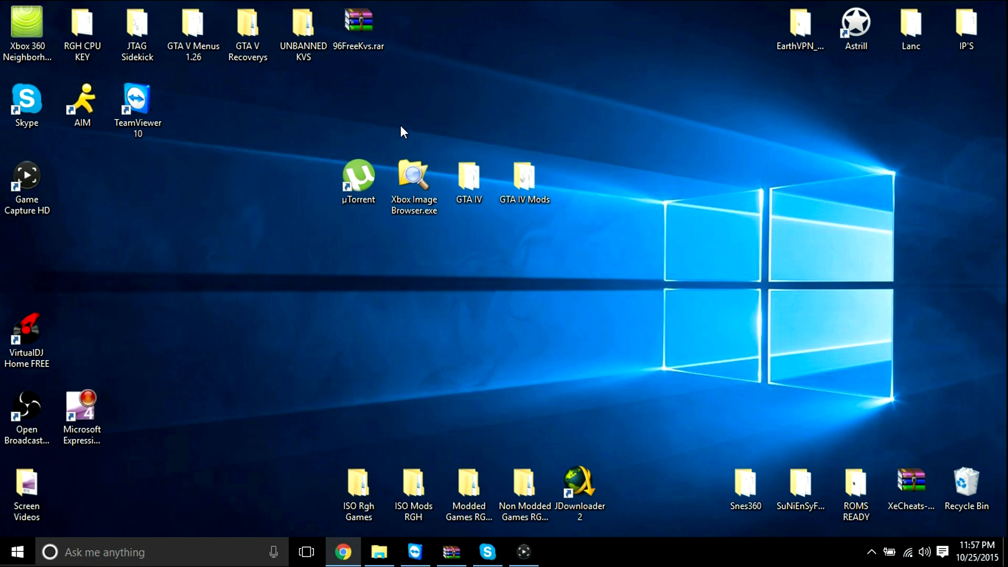
- Bring up Chrome's GTA IV [PAL][XBOX 360] torrent page and scroll through its verification log and comments
click(358, 180)
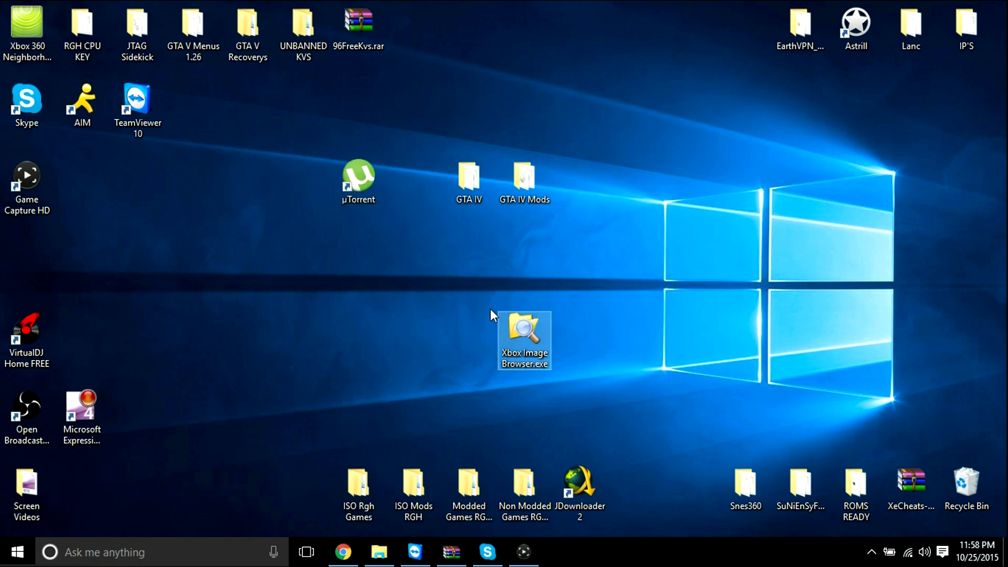
mouse_move(459, 235)
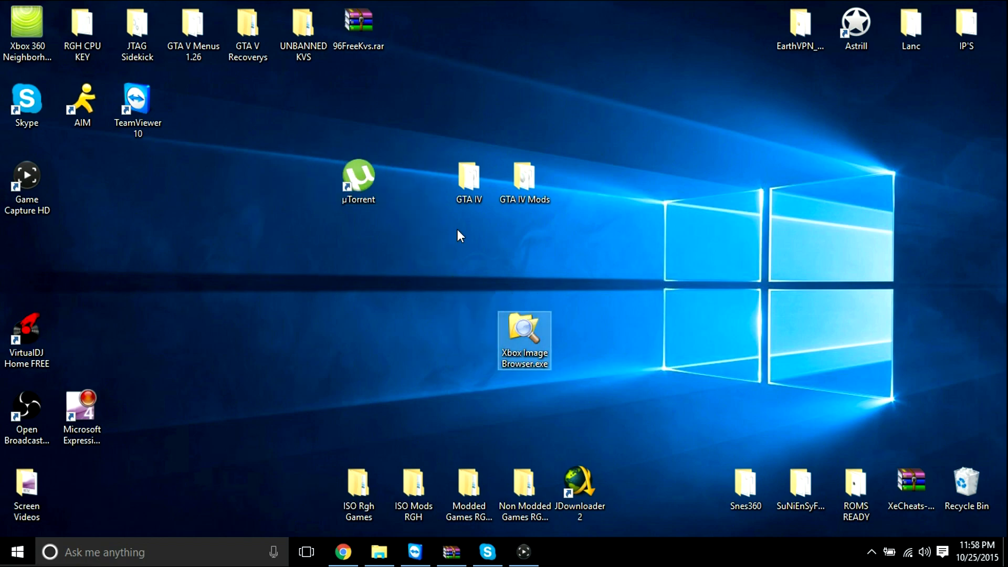
mouse_move(523, 312)
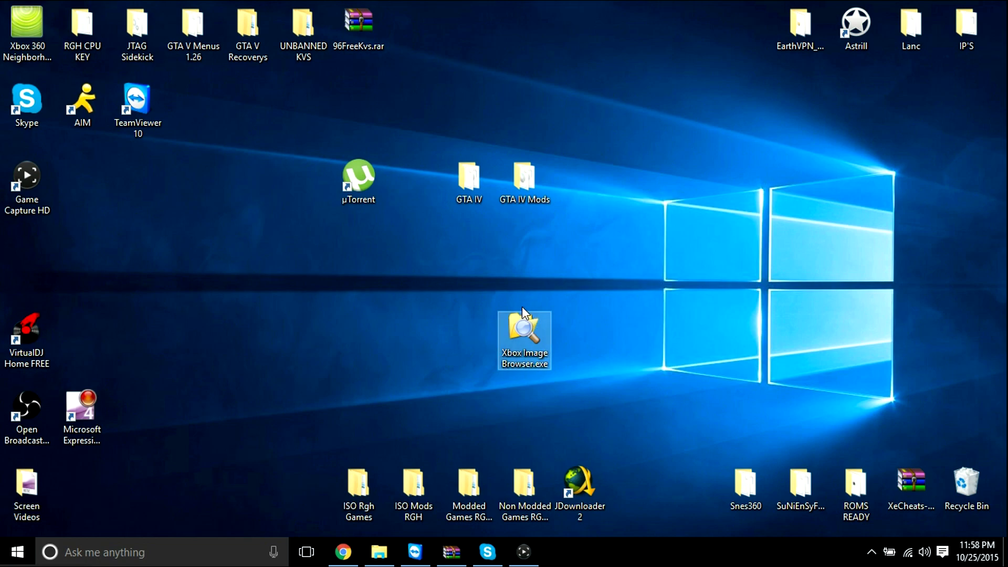
mouse_move(548, 333)
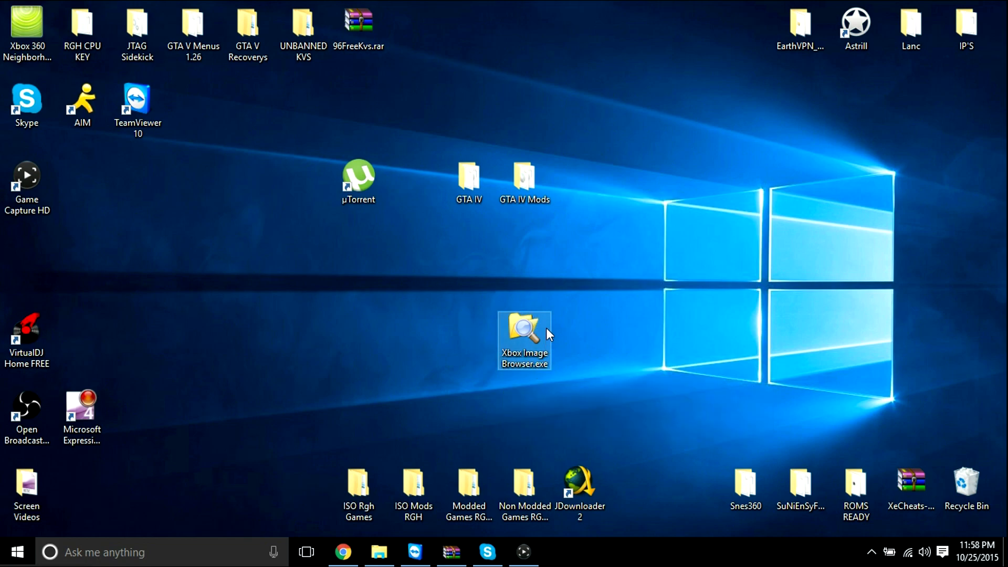
mouse_move(530, 329)
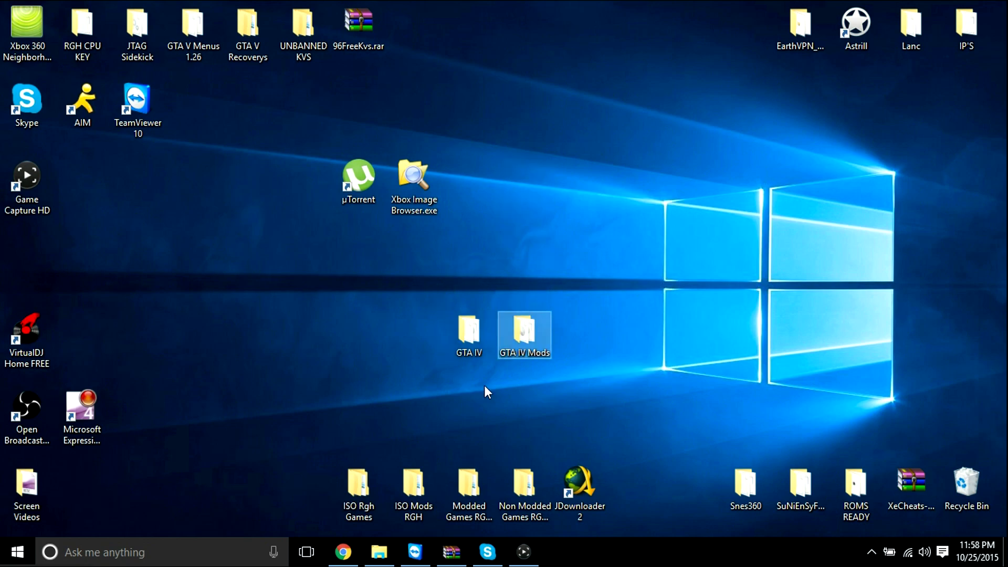
click(469, 333)
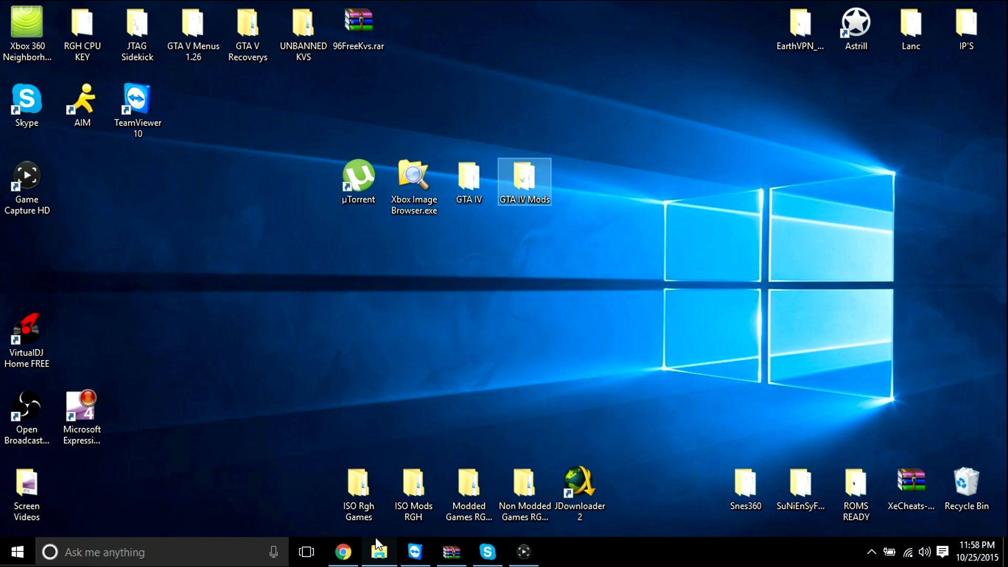
click(343, 552)
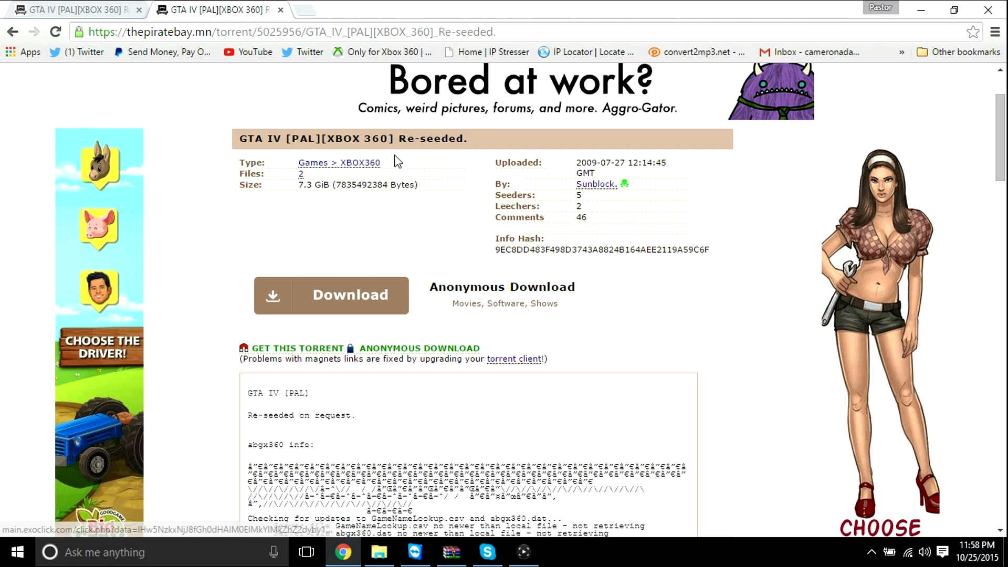
scroll(up, 3)
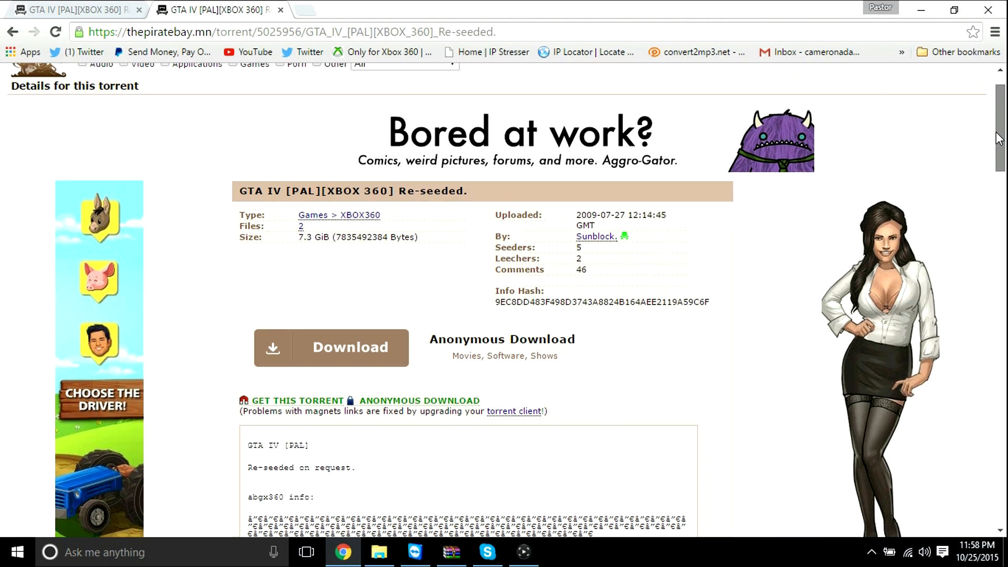
scroll(up, 3)
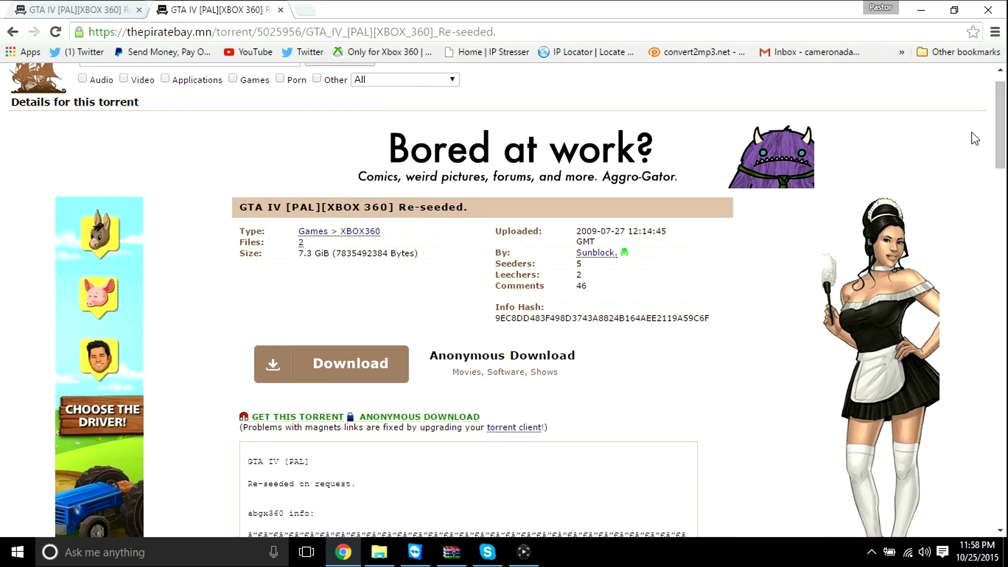
scroll(down, 3)
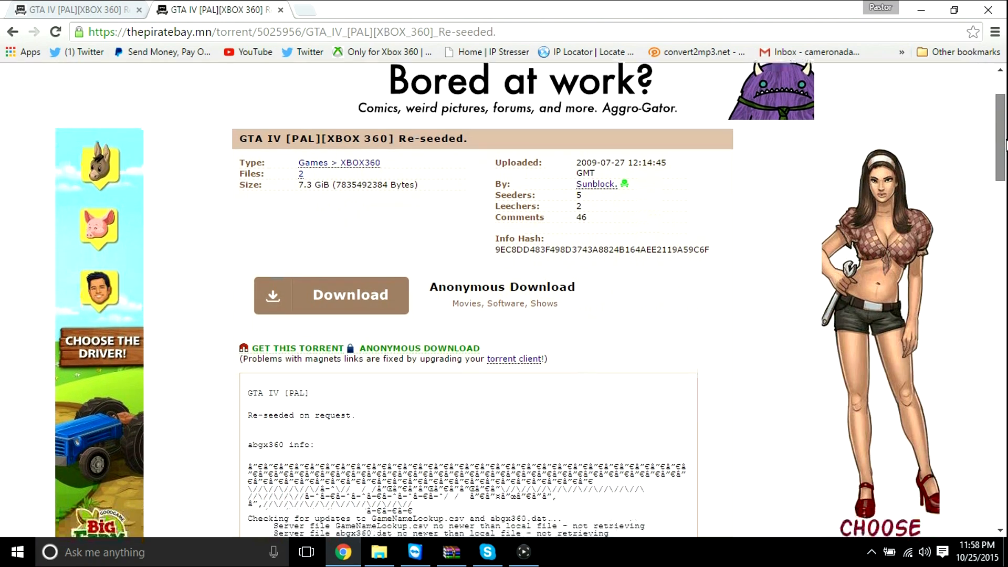
scroll(down, 3)
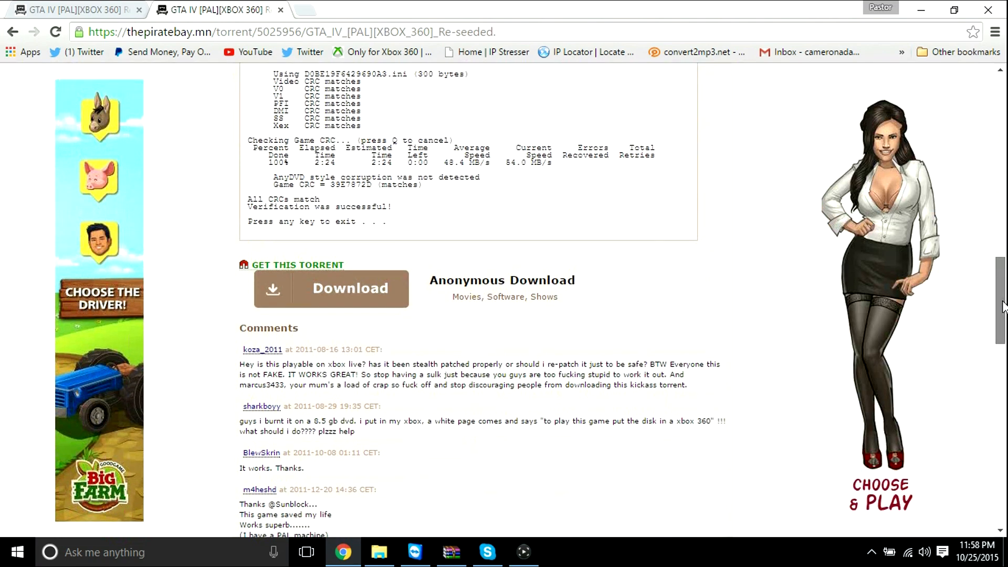
scroll(down, 3)
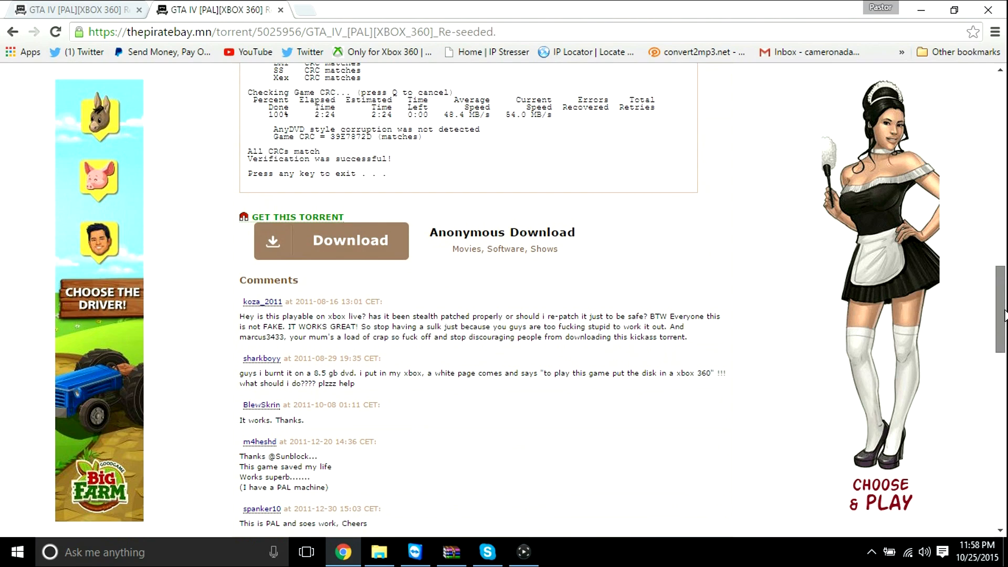
scroll(up, 3)
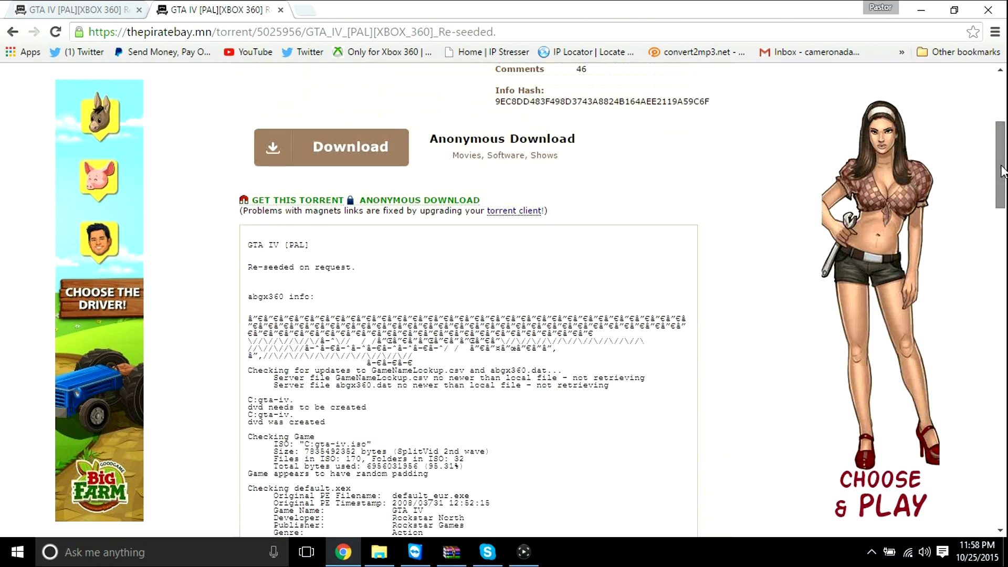
scroll(up, 3)
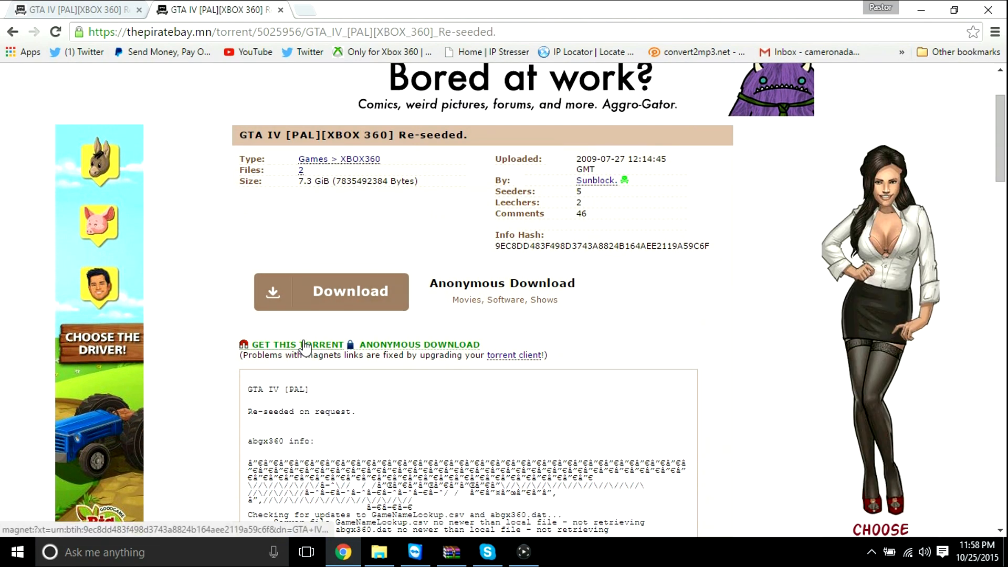
mouse_move(299, 344)
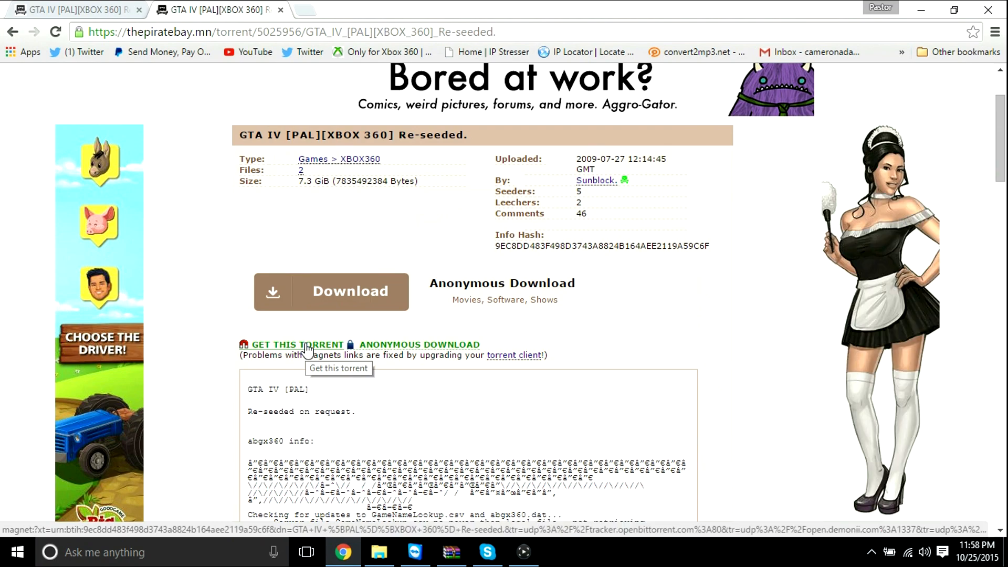
- Send the GTA IV magnet link to uTorrent and load its trackers into the gta-iv torrent
click(298, 344)
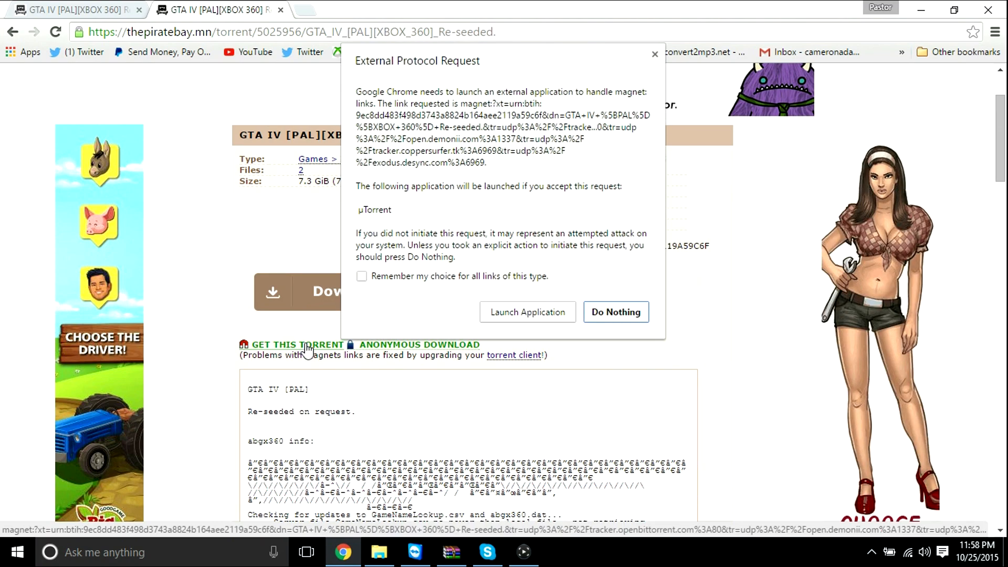
click(614, 312)
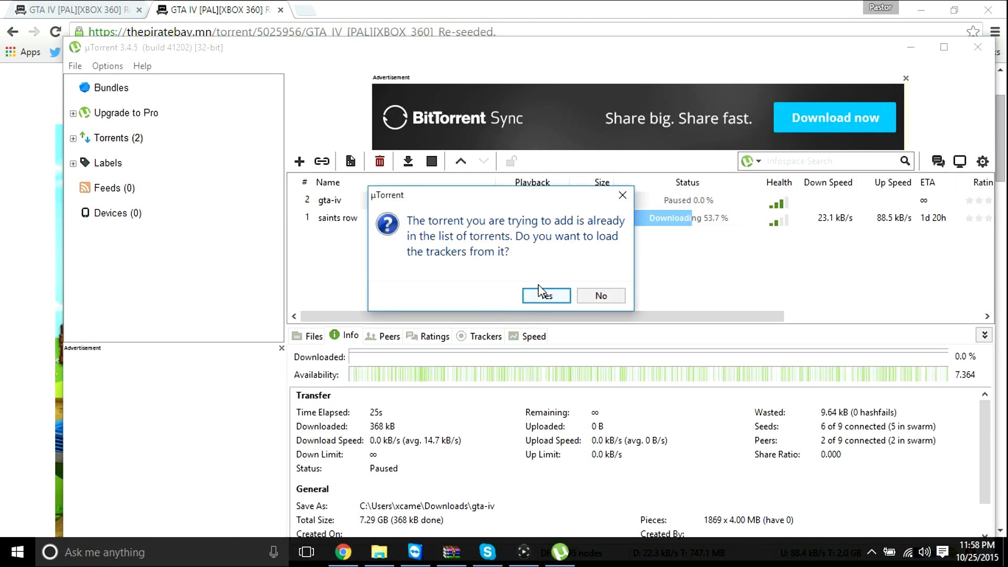
click(546, 295)
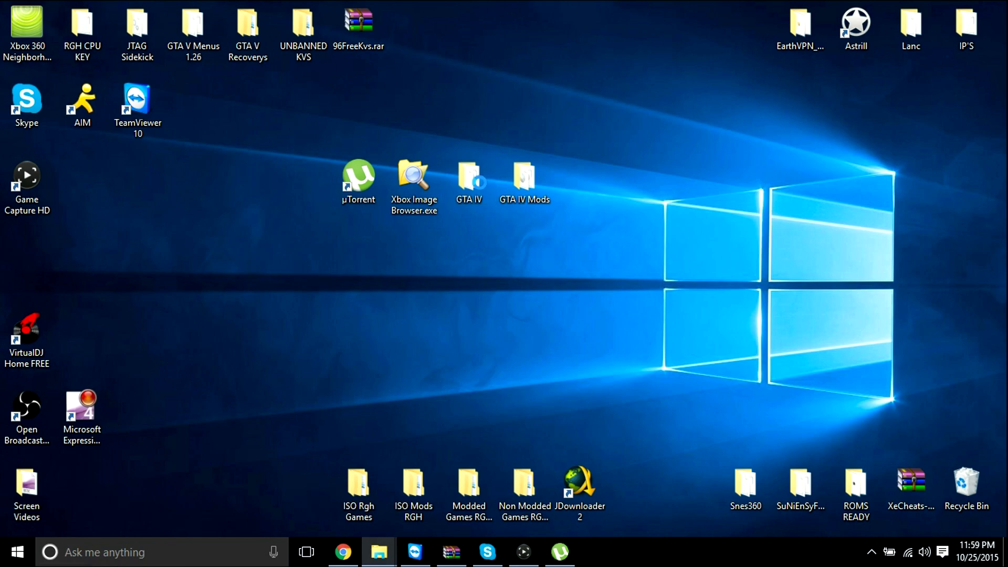
- Open the GTA IV folder listing gta-iv.dvd and the 7.29 GB gta-iv.iso
double_click(468, 174)
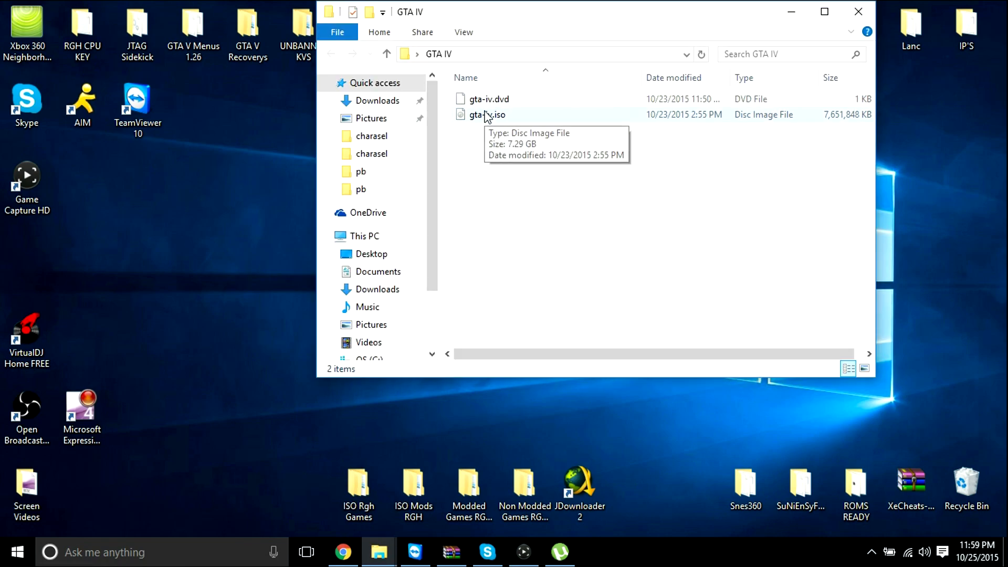
mouse_move(715, 95)
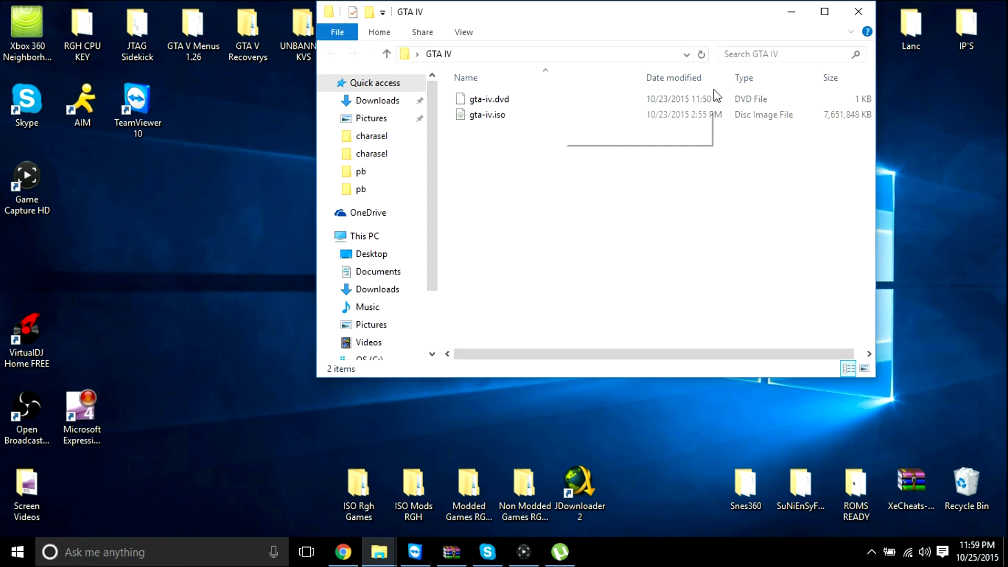
mouse_move(507, 146)
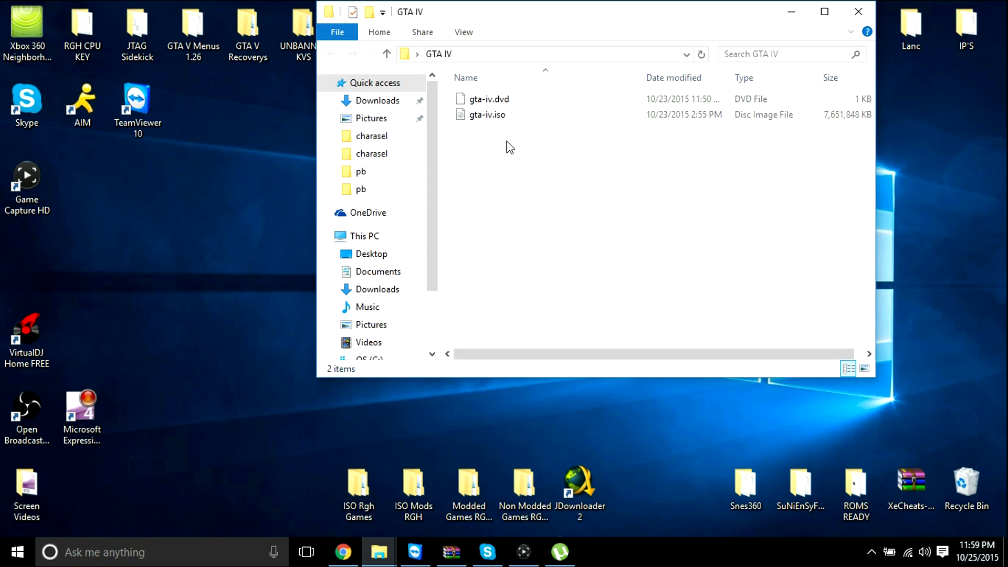
mouse_move(486, 114)
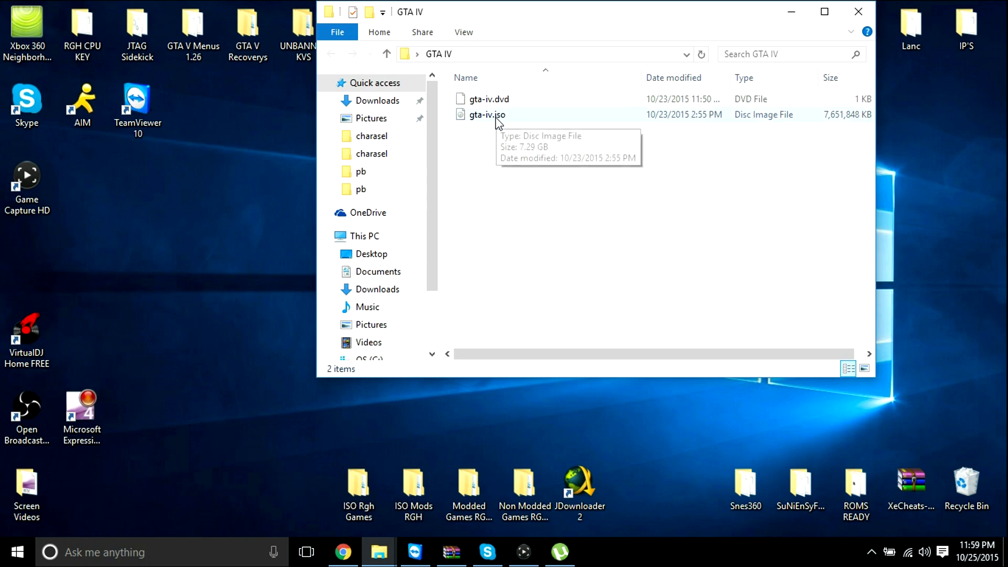
mouse_move(538, 41)
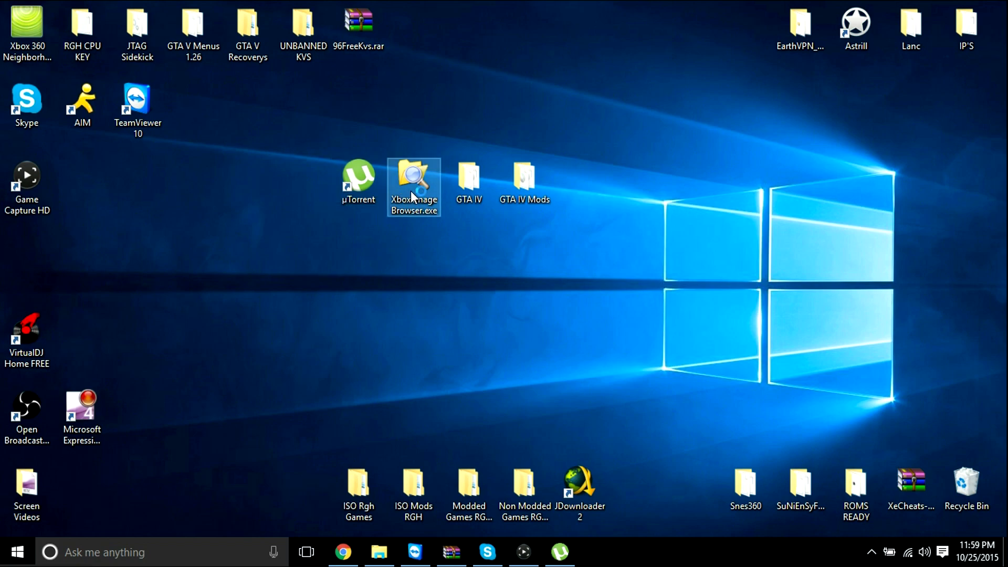
- Launch Xbox Image Browser and open the gta-iv.iso disc image through File > Open Image File
double_click(413, 181)
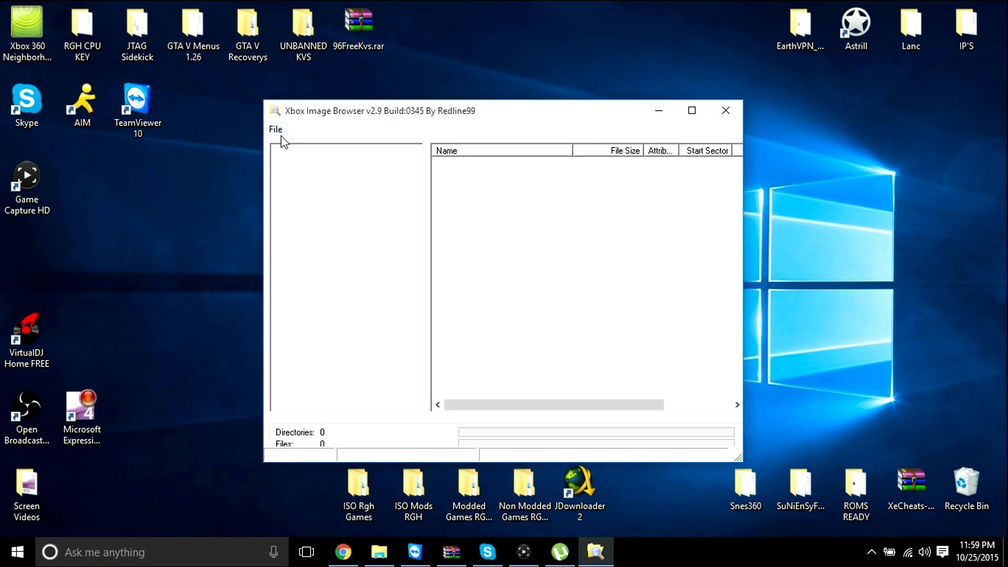
click(275, 129)
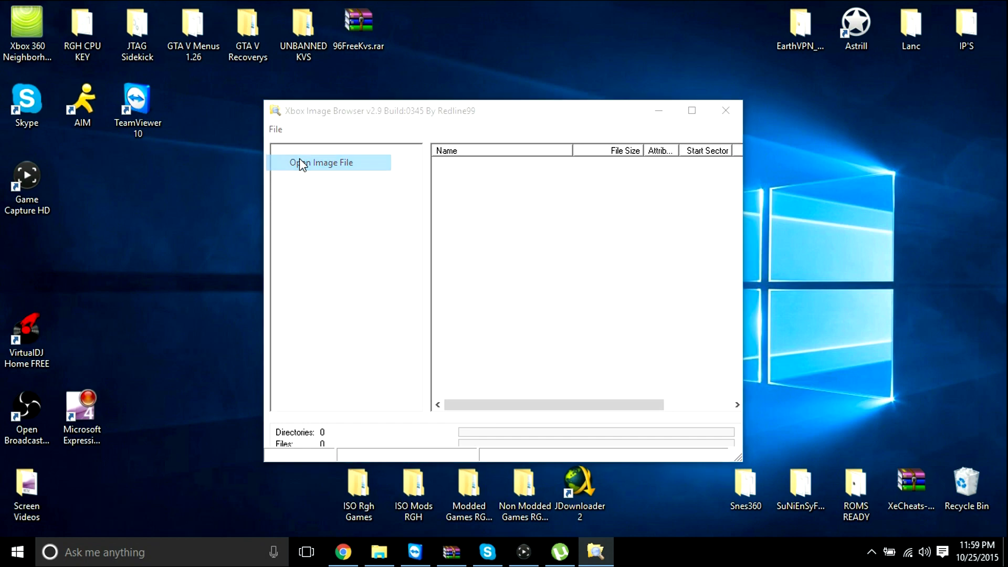
click(320, 162)
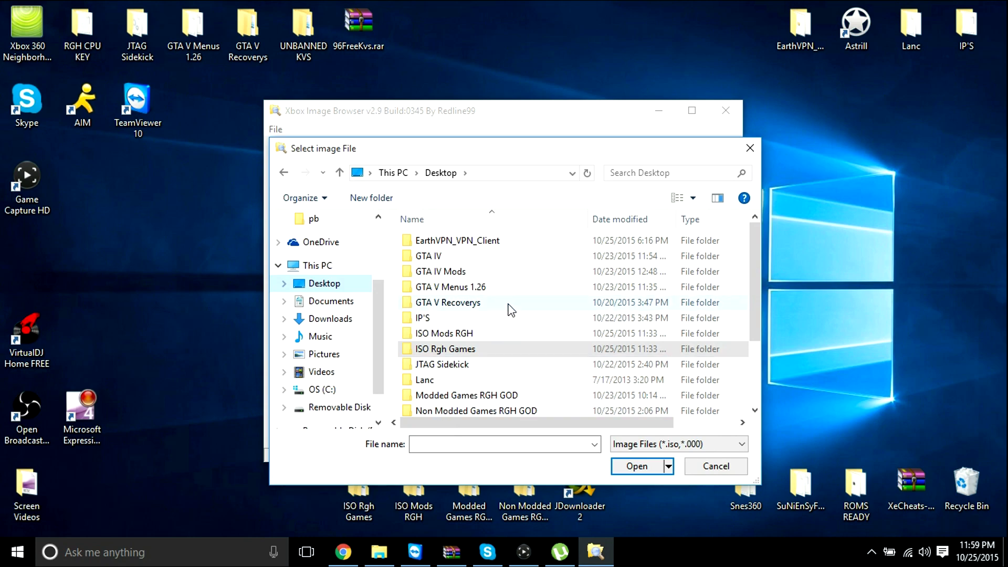
double_click(426, 255)
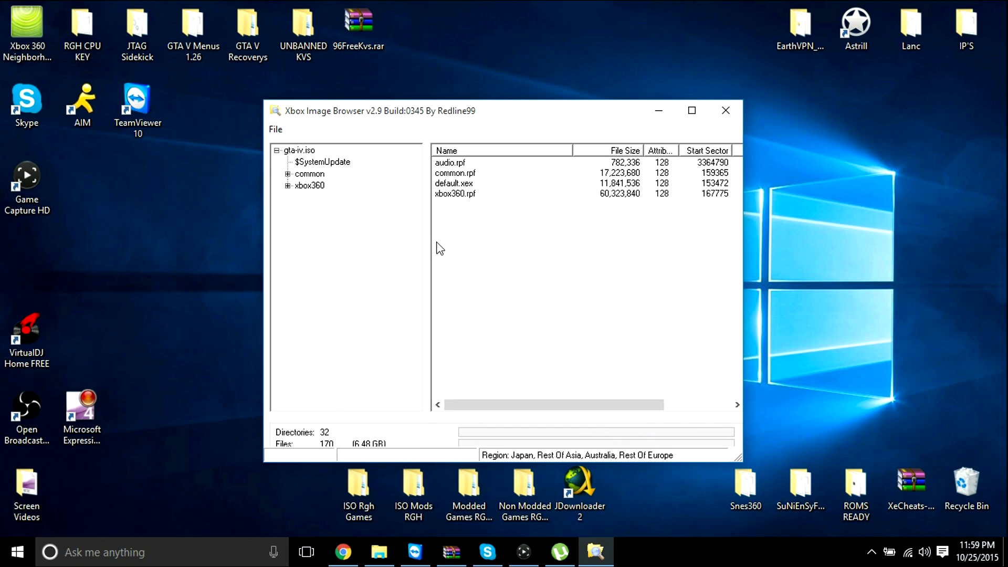
mouse_move(495, 200)
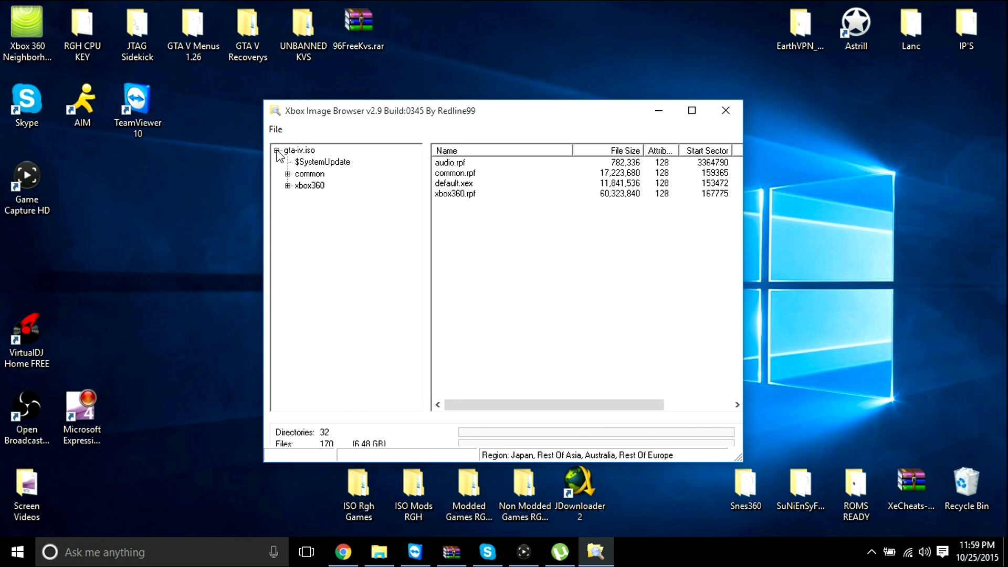
click(277, 151)
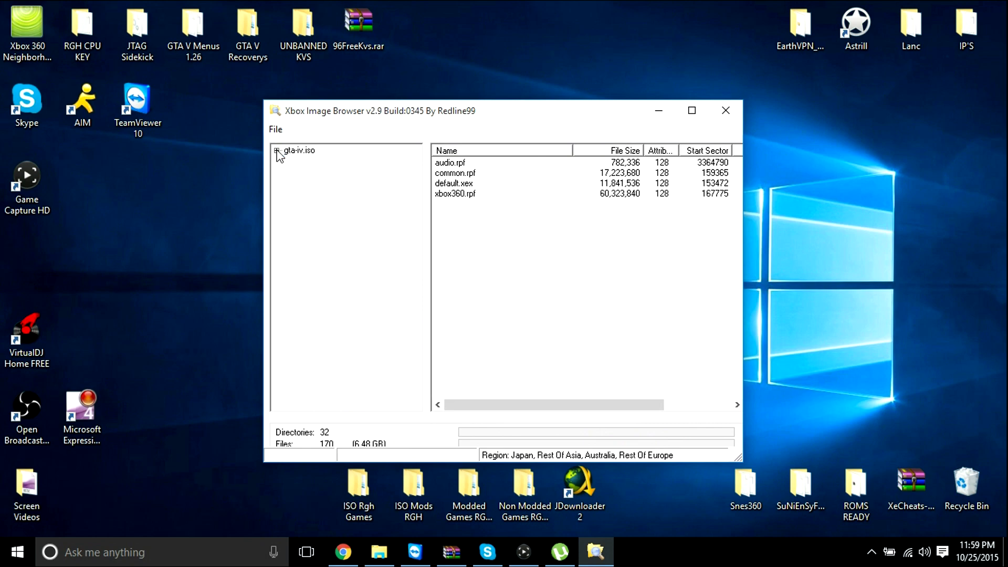
click(297, 150)
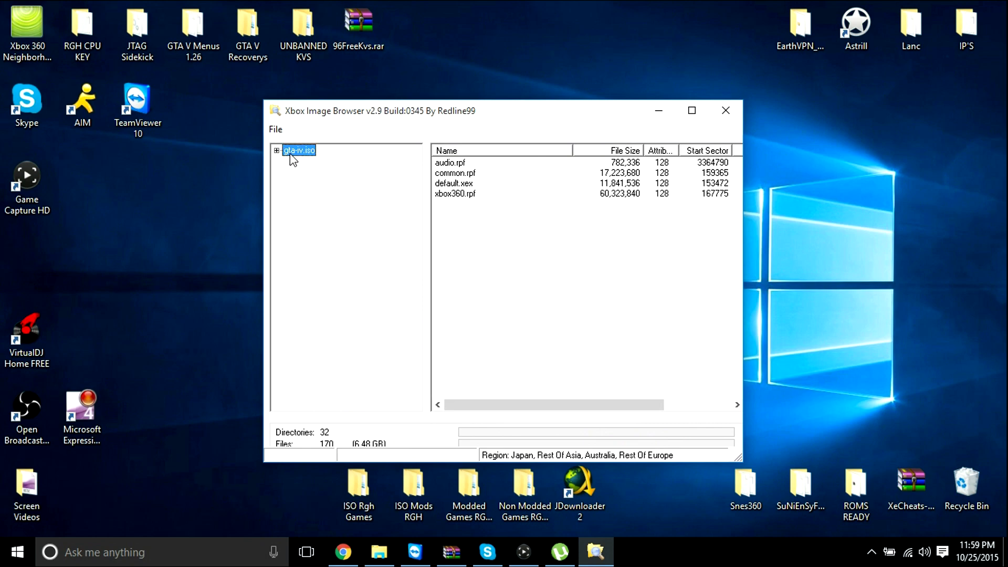
right_click(297, 149)
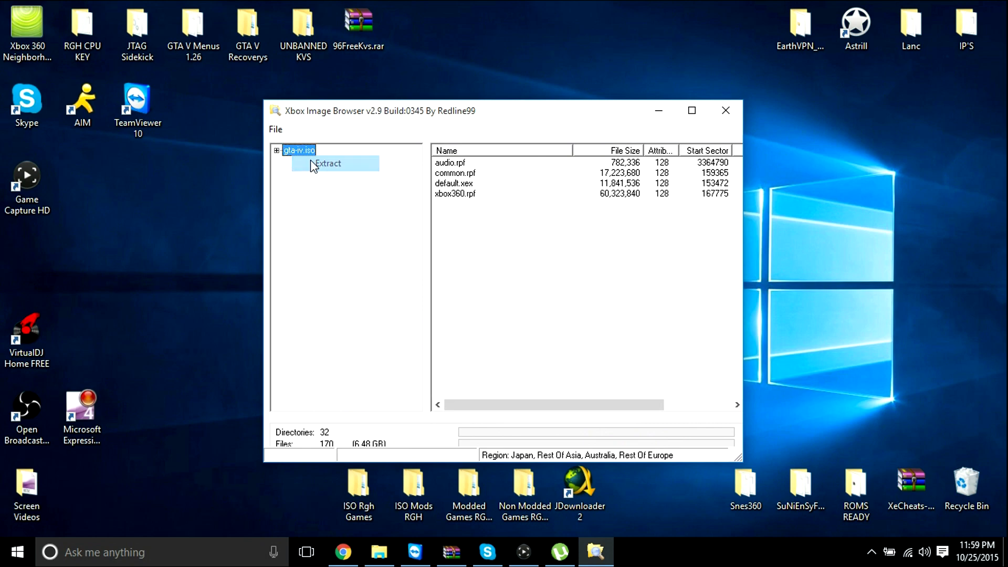
click(327, 163)
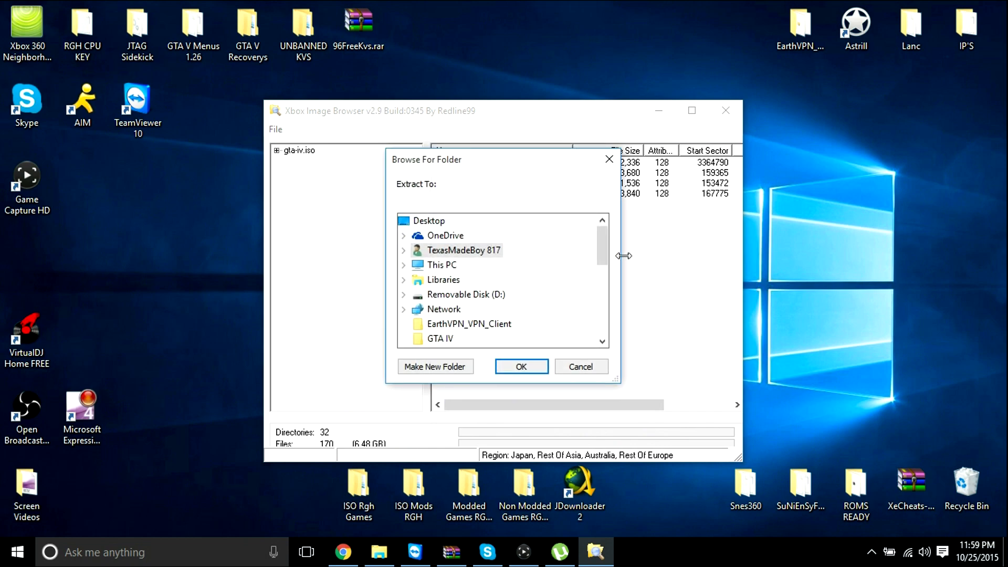
scroll(down, 3)
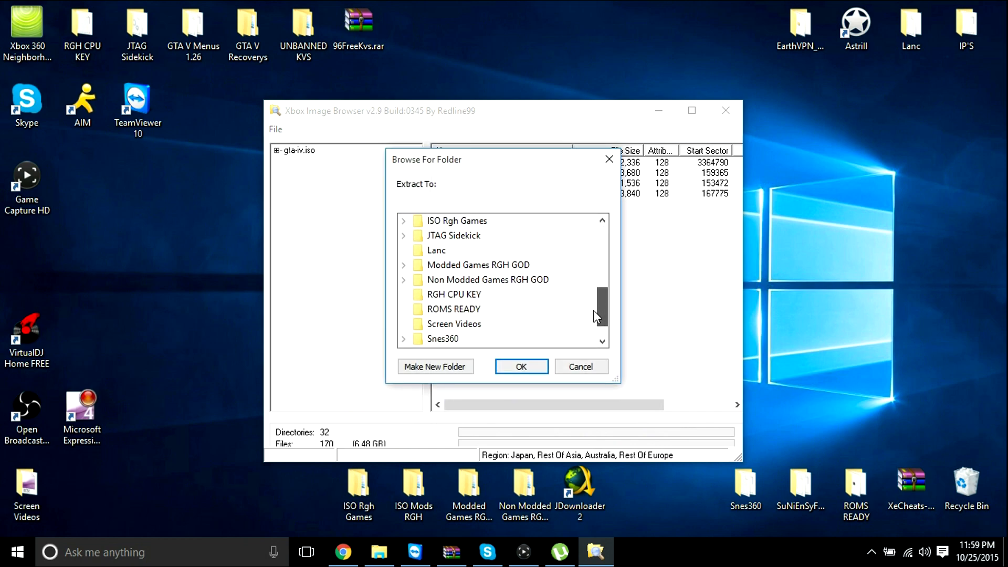
click(434, 367)
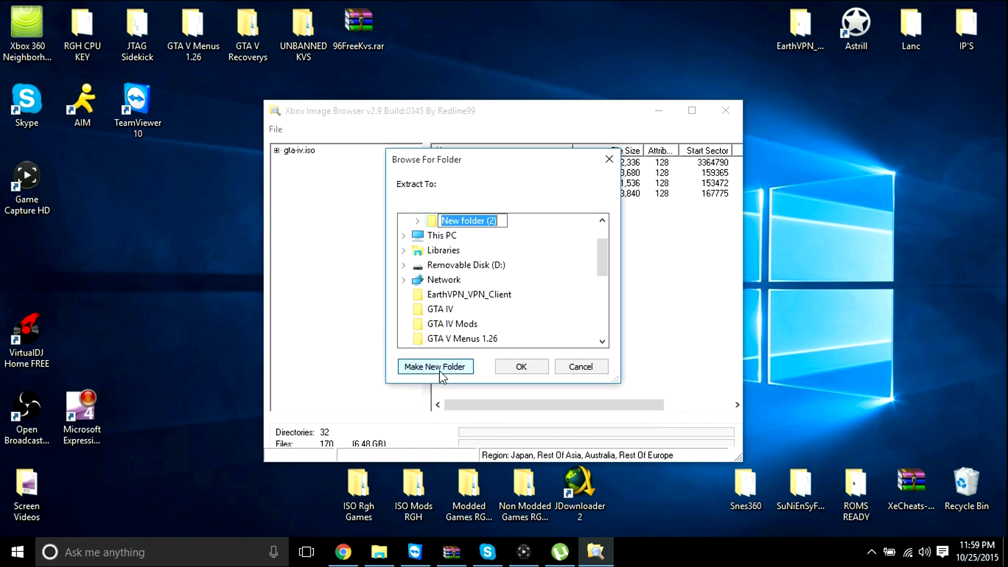
click(435, 367)
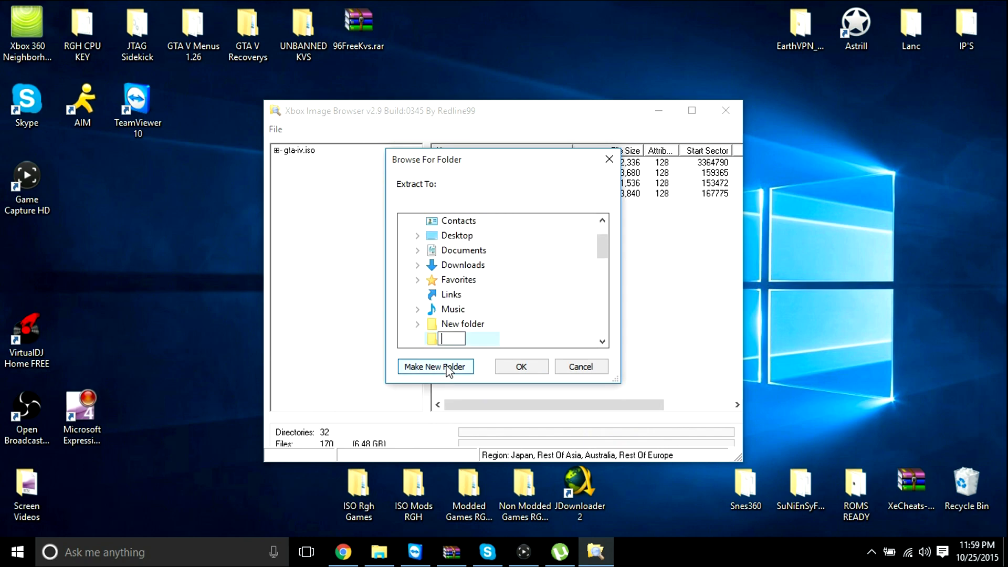
text(gta i)
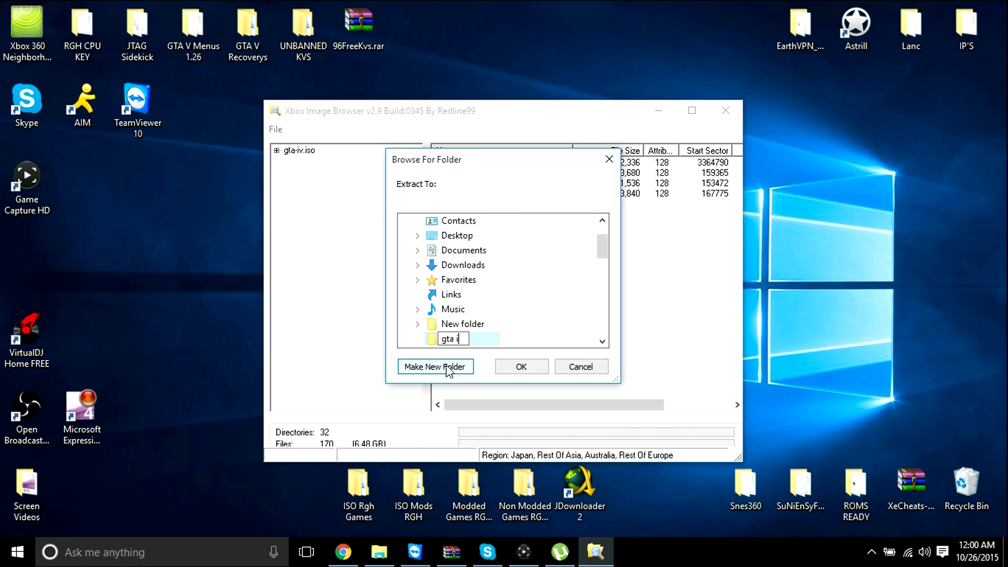
text(v)
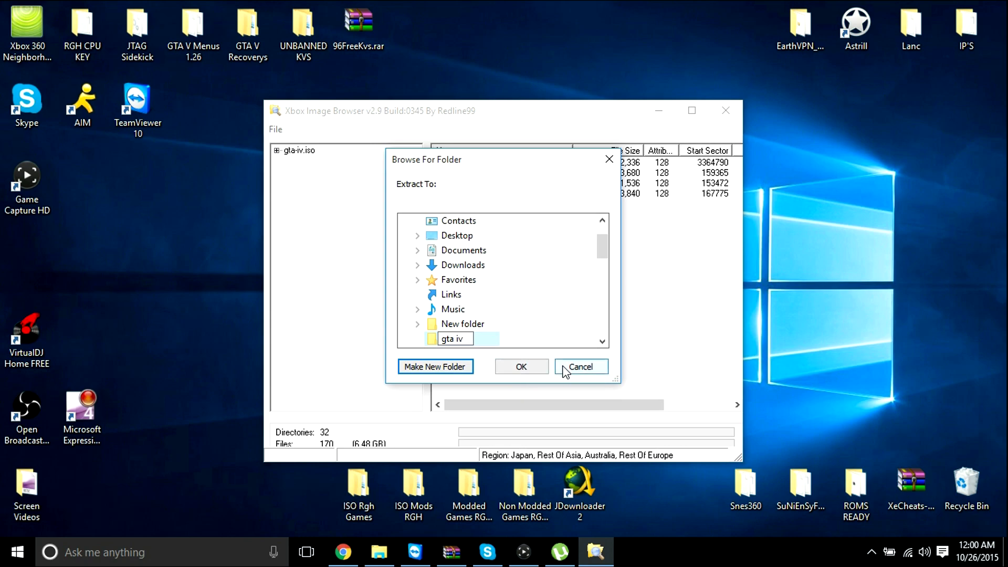
click(434, 366)
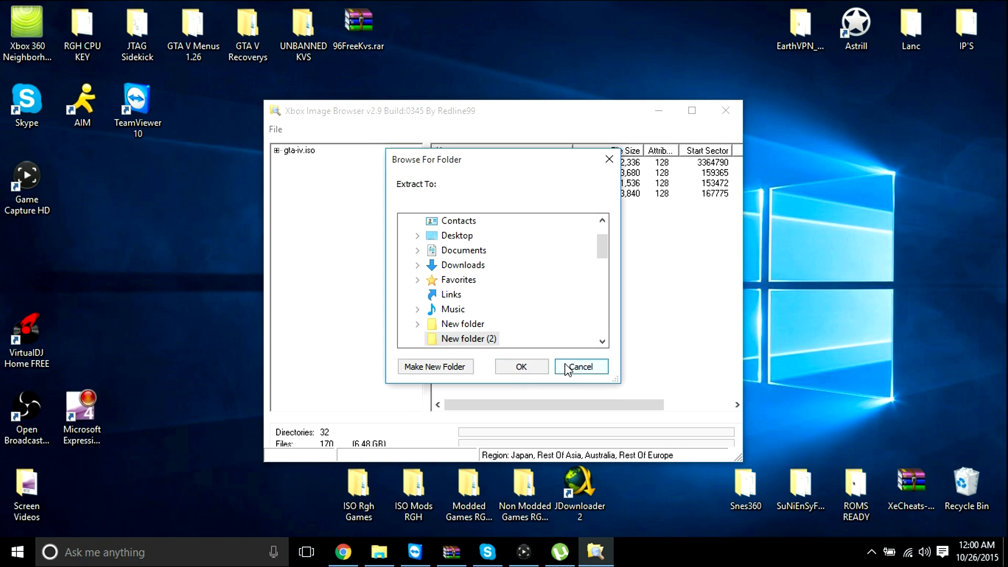
click(578, 367)
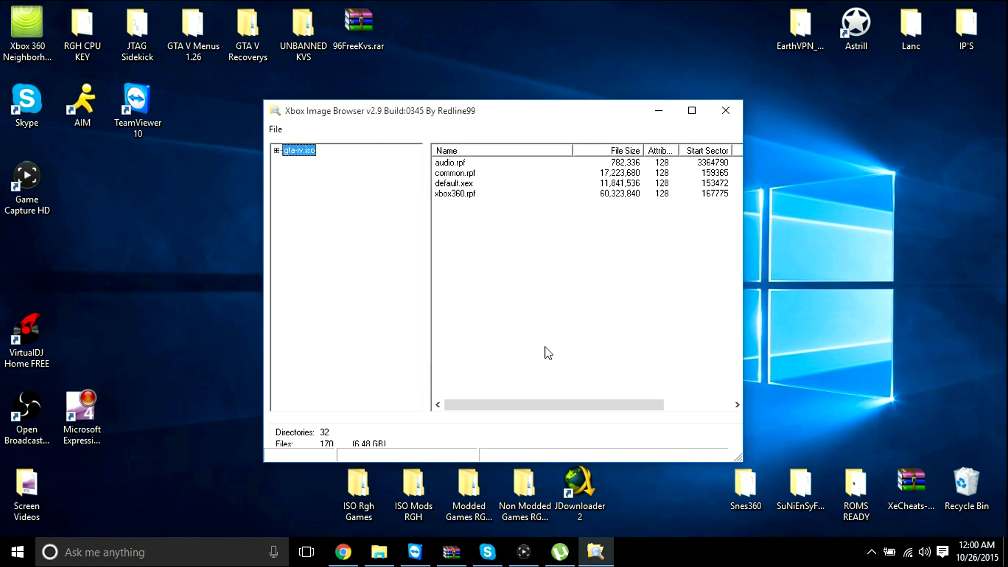
mouse_move(314, 169)
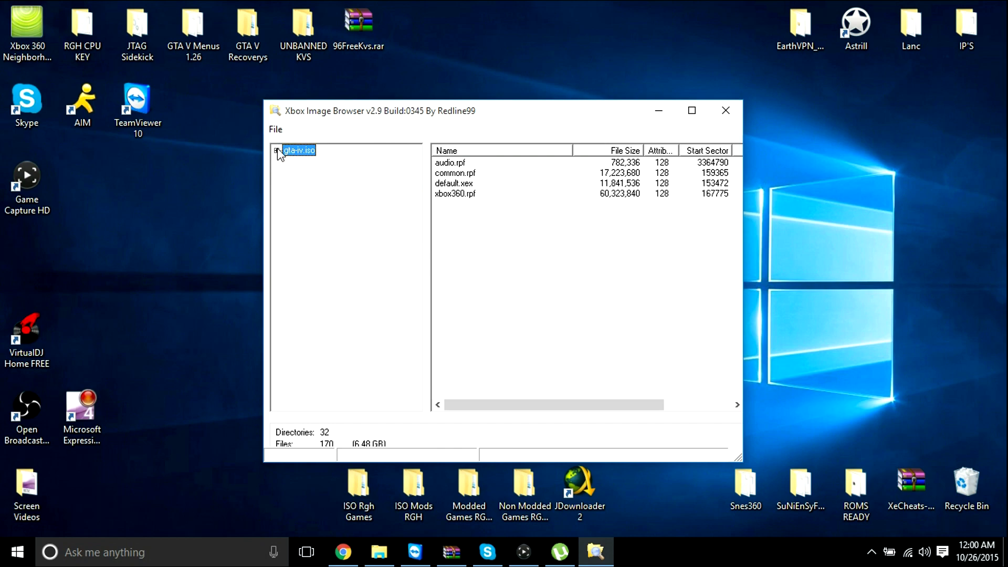
- Expand gta-iv.iso's top-level folders, then the common folder to reveal data
click(277, 150)
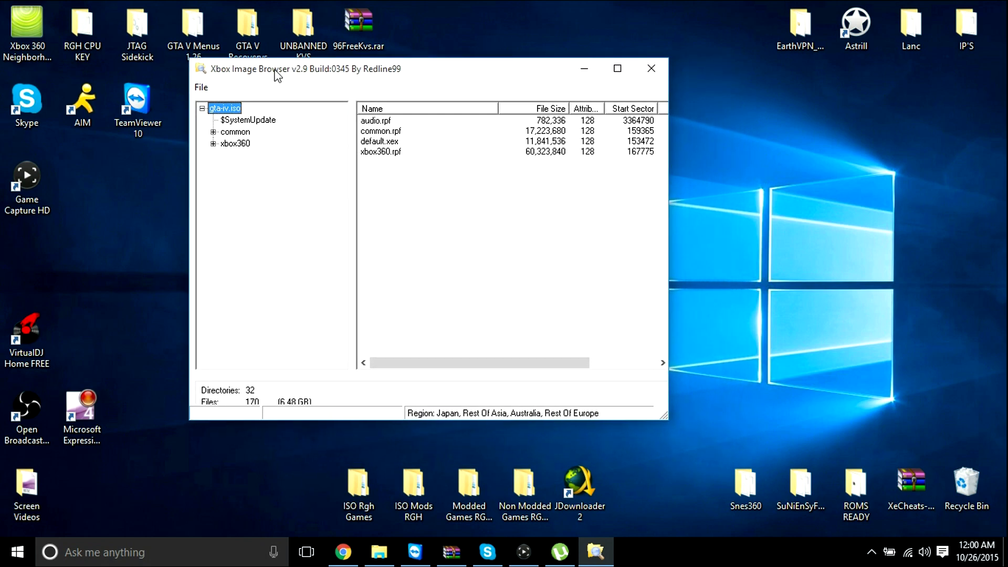
mouse_move(221, 149)
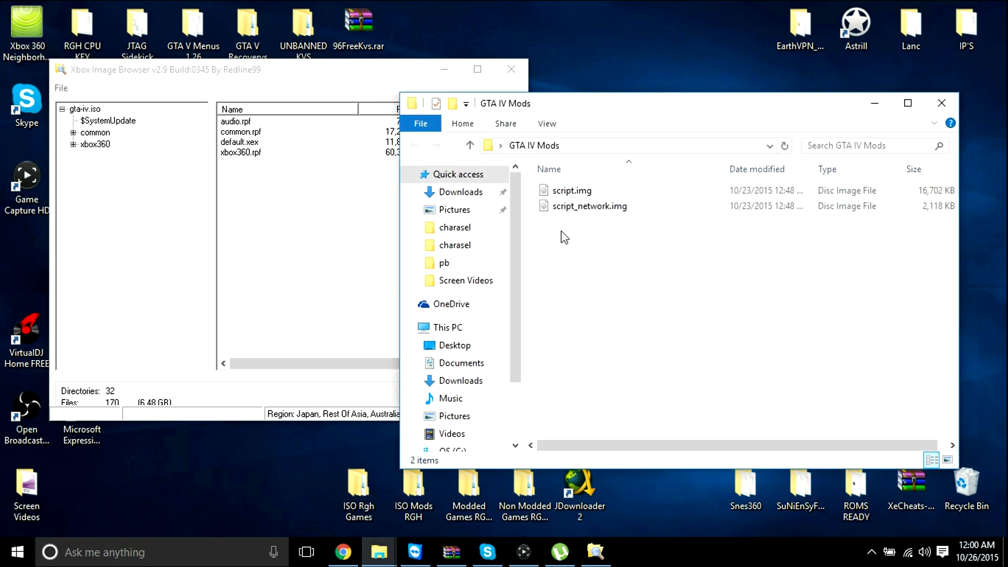
mouse_move(565, 123)
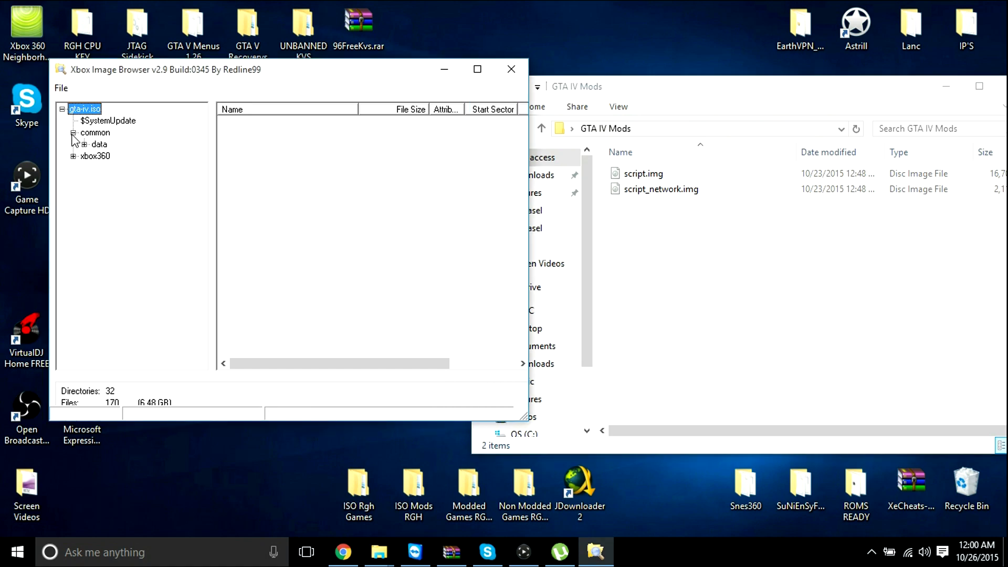
click(120, 155)
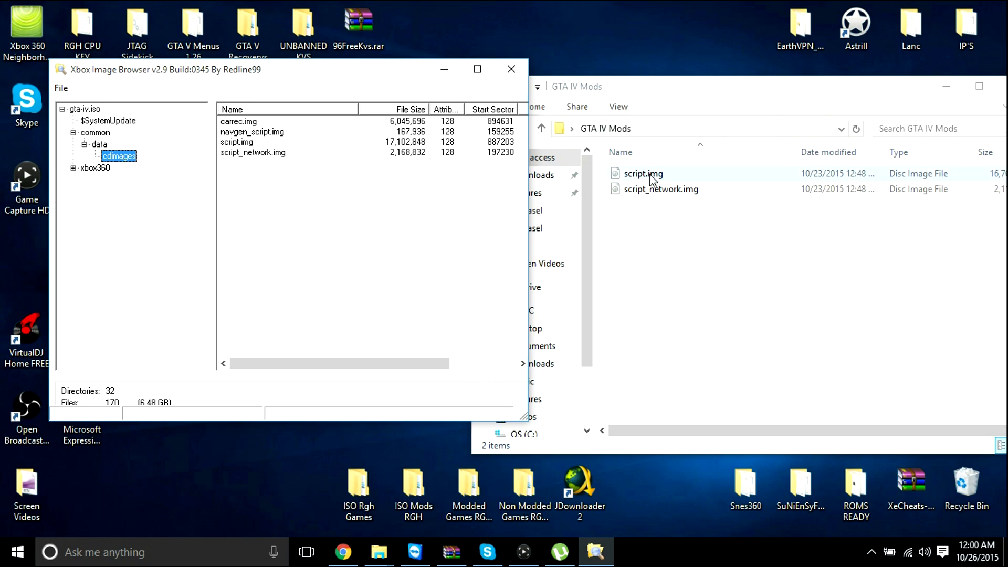
mouse_move(306, 151)
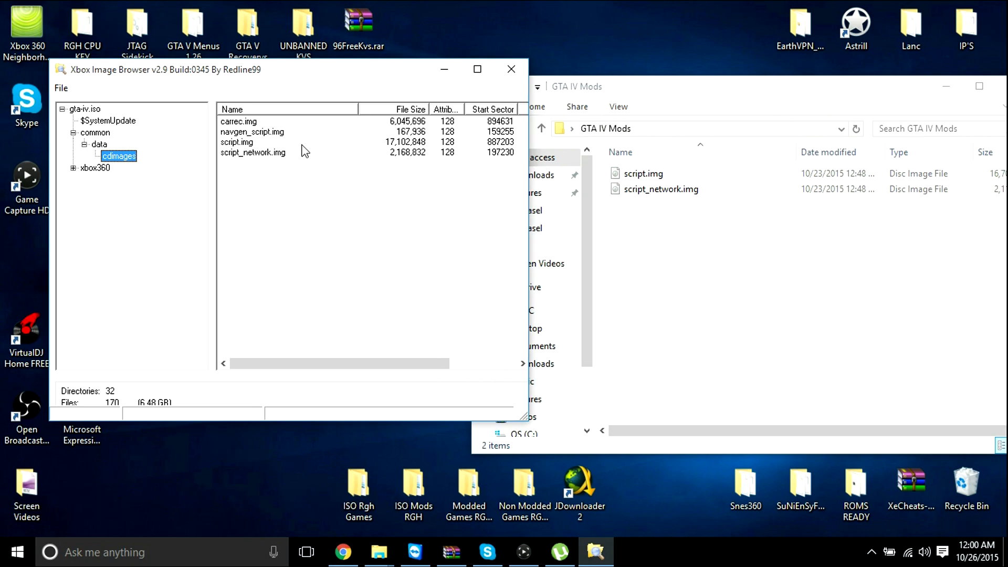
- Replace the image's script_network.img with the modded copy from the GTA IV Mods folder
click(253, 153)
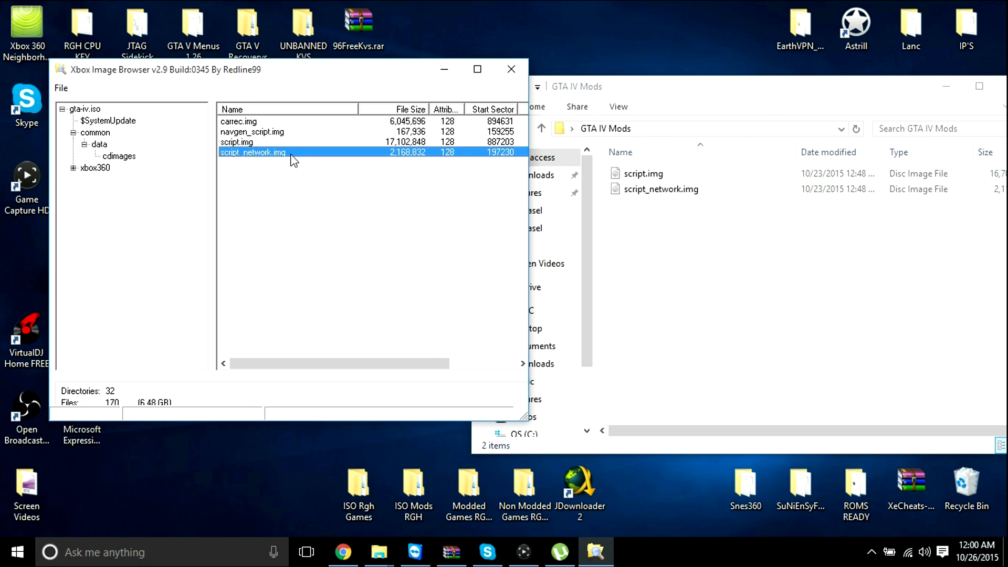
right_click(252, 152)
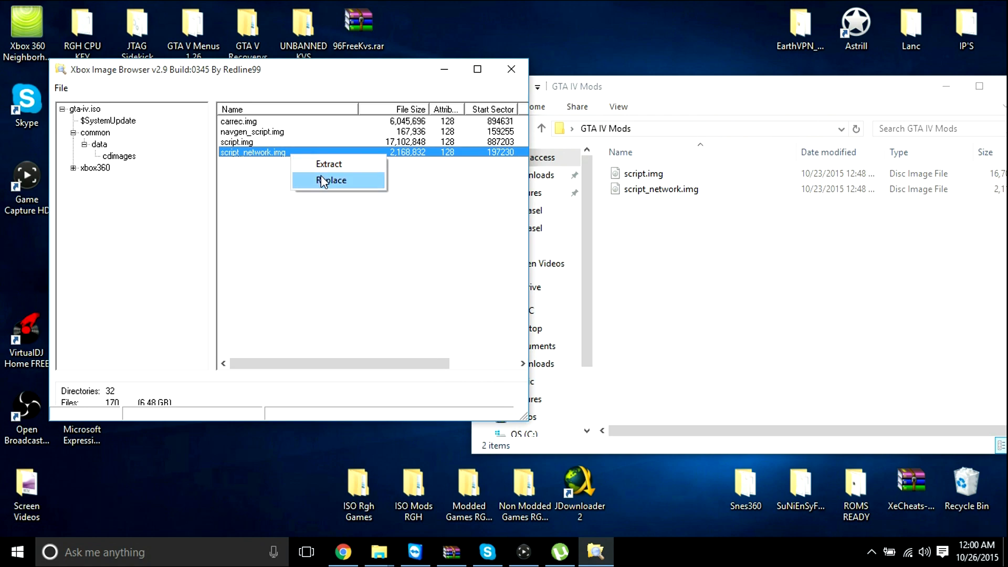
click(332, 180)
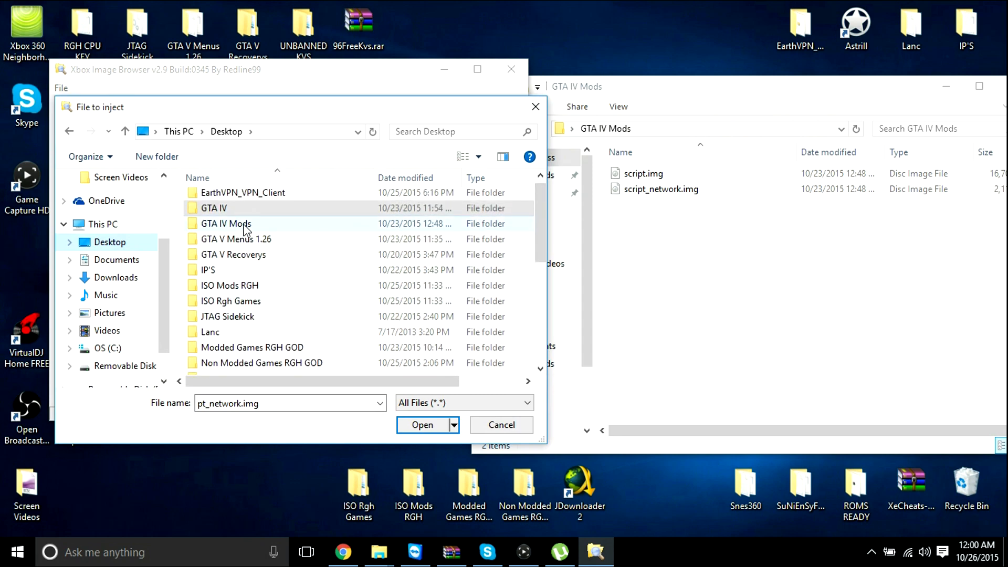
double_click(225, 223)
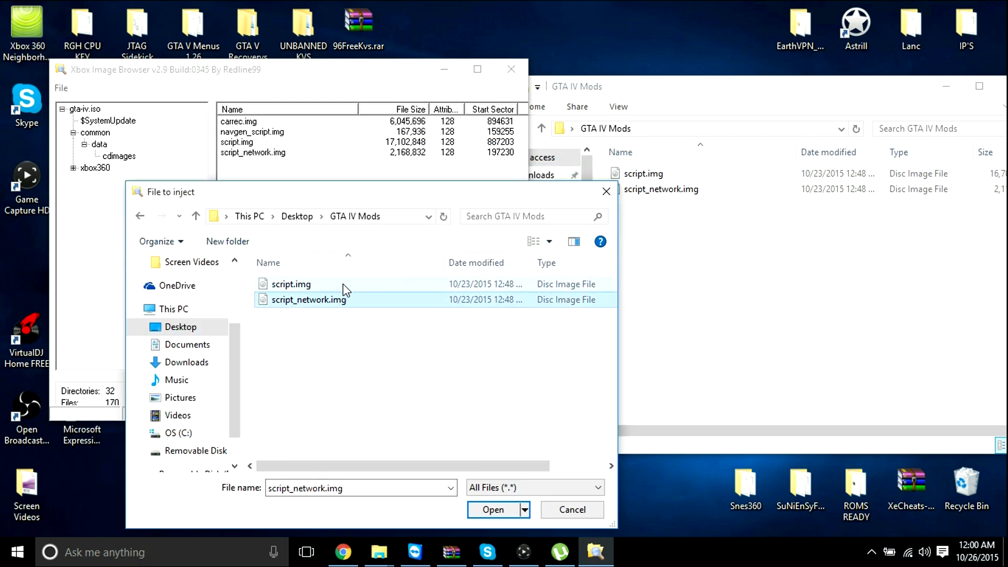
click(492, 509)
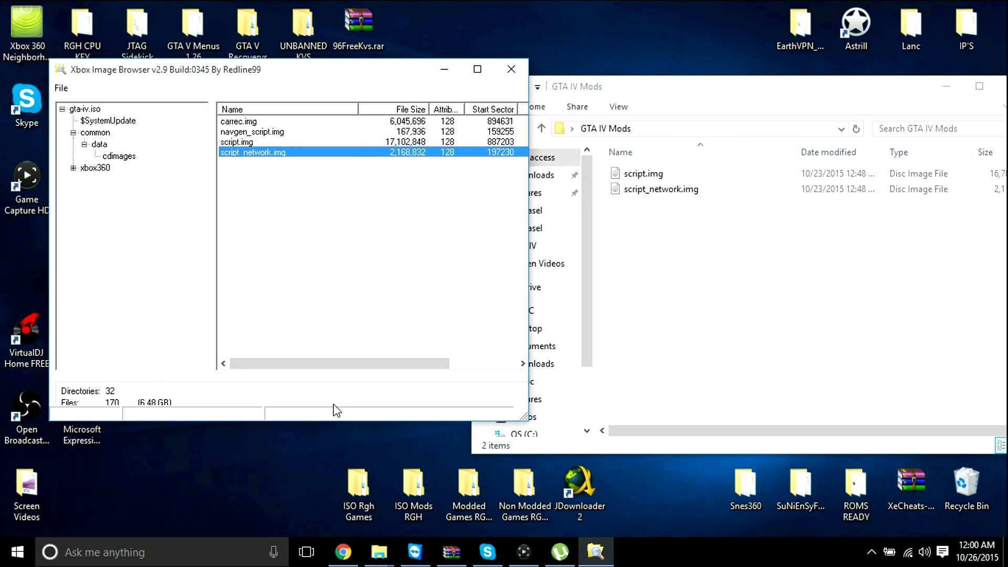
- Replace script.img with the modded version from GTA IV Mods
click(252, 132)
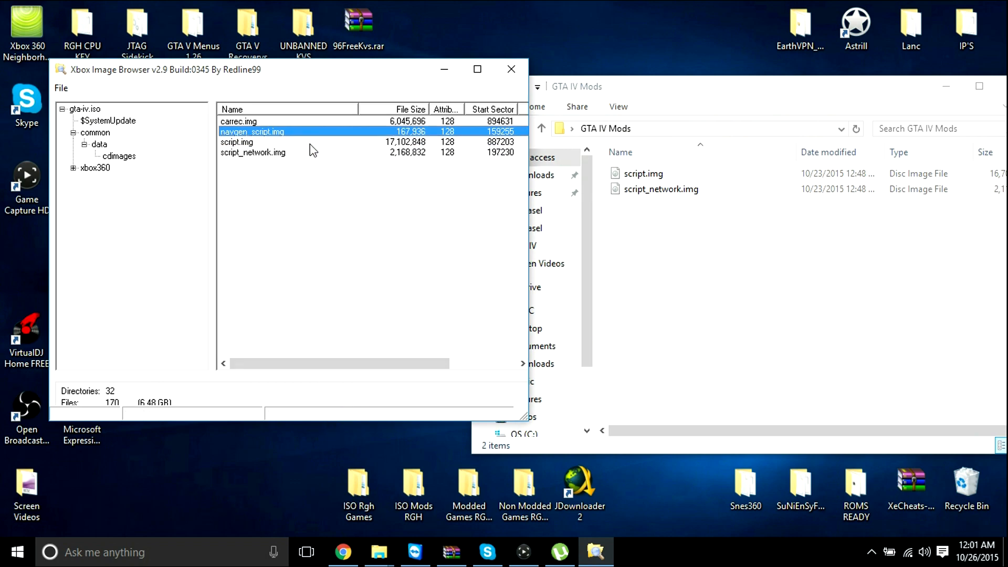
click(257, 142)
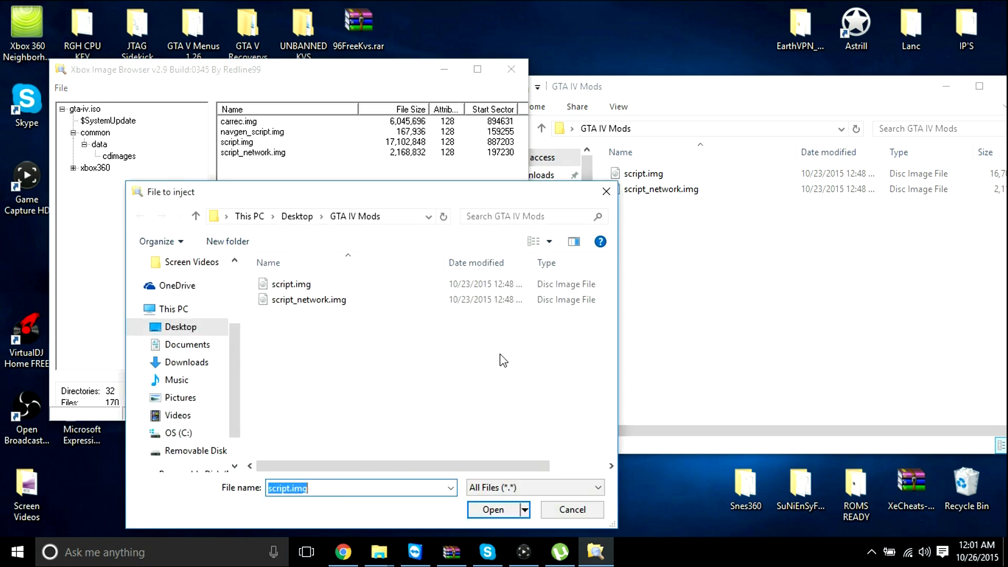
click(492, 509)
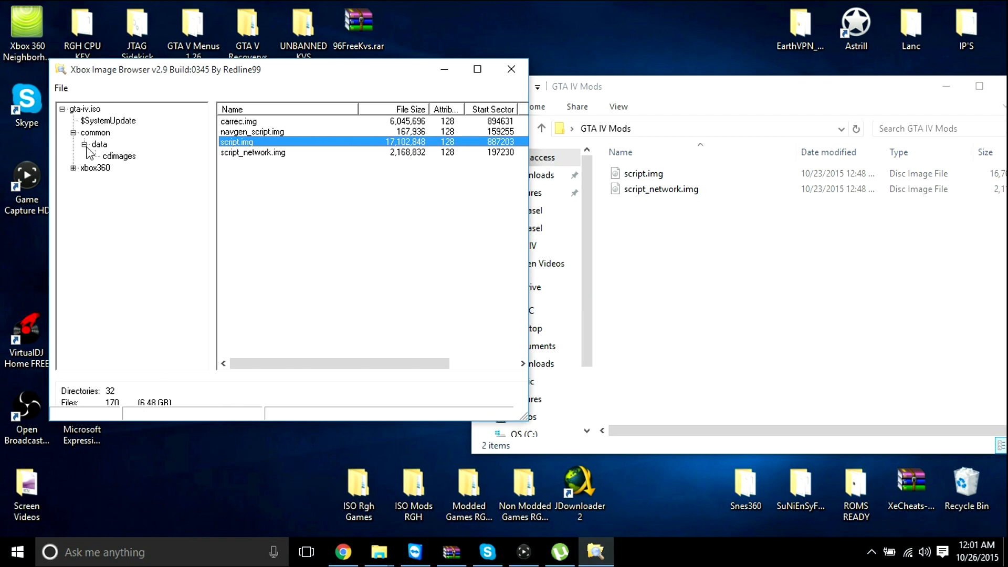
- Extract the entire modded gta-iv.iso image to a chosen destination folder
click(118, 155)
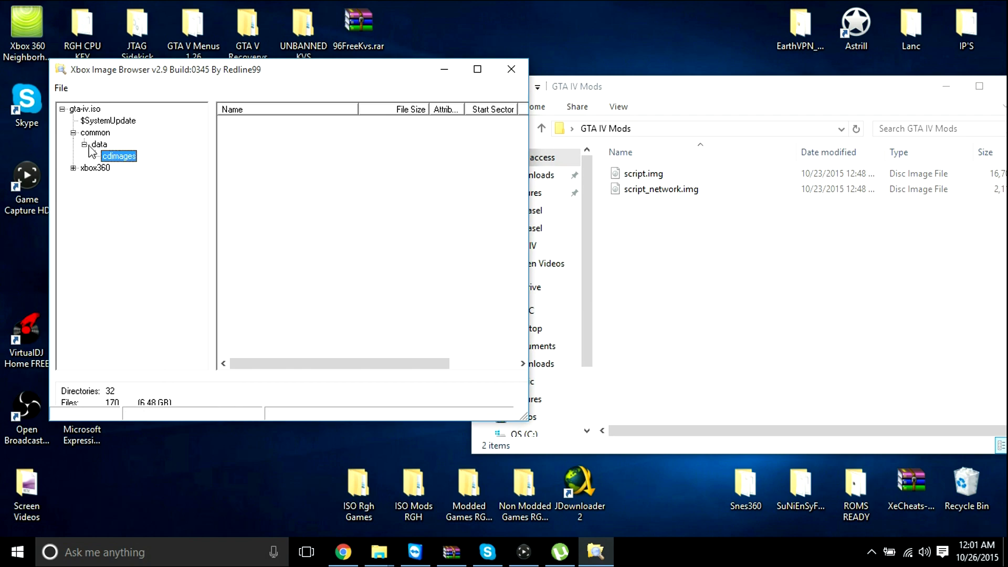
click(74, 132)
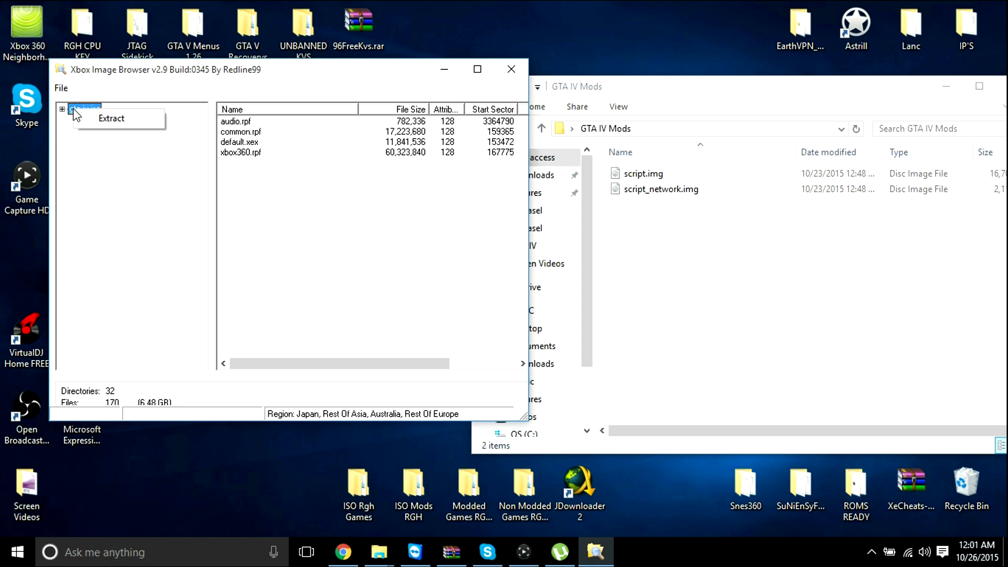
click(111, 117)
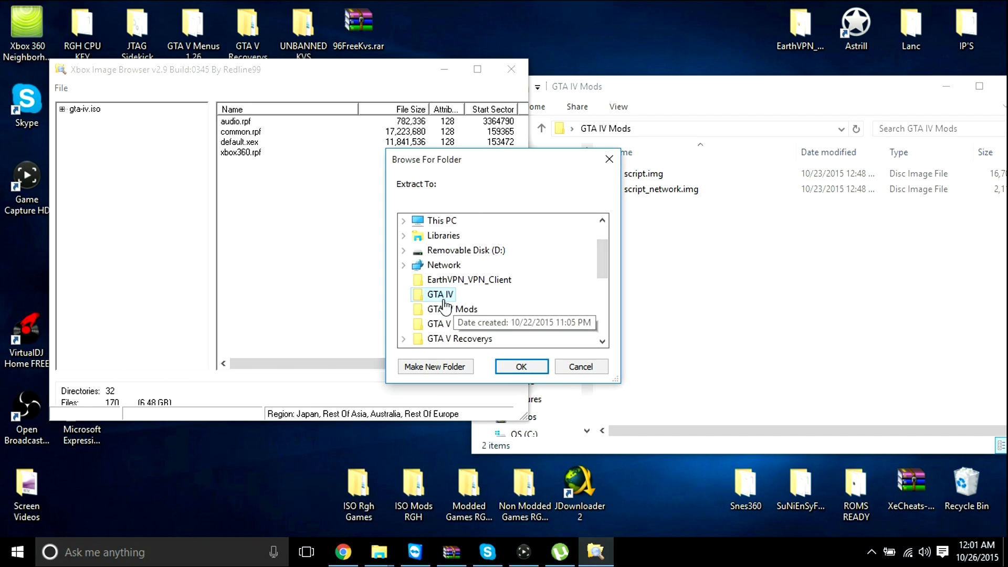
click(521, 366)
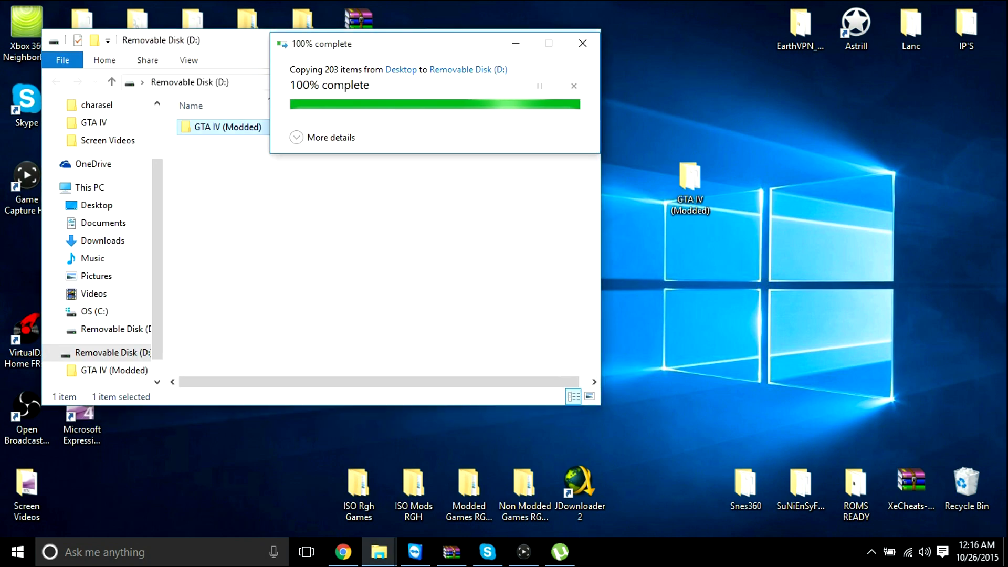
- Dismiss the finished copy progress dialog and close the Removable Disk (D:) window
click(582, 43)
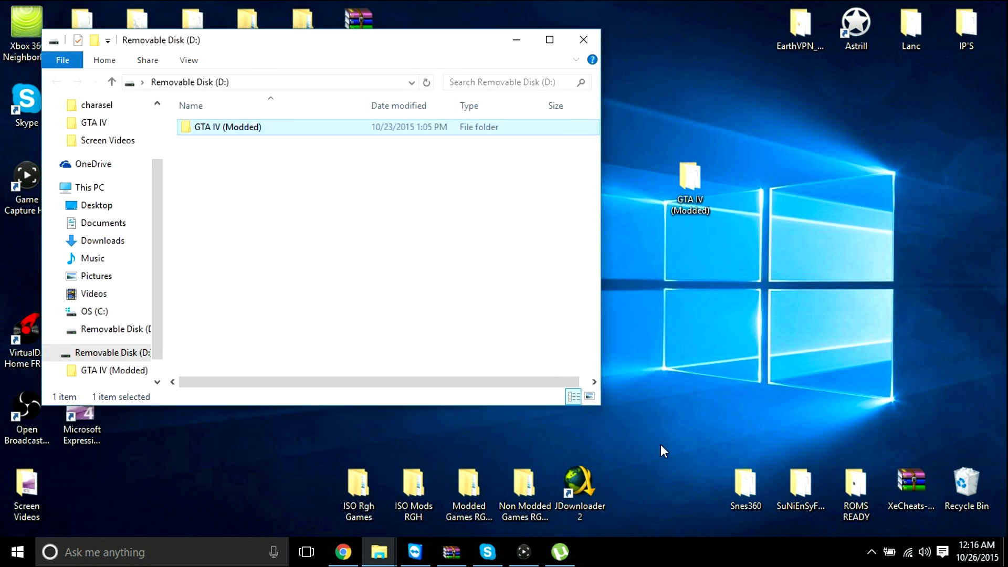
mouse_move(382, 52)
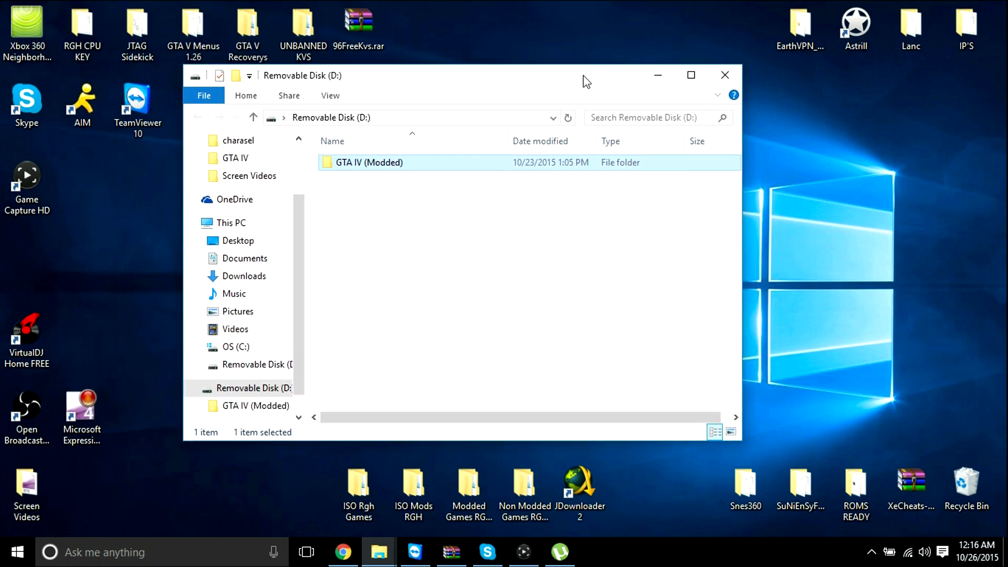
click(725, 75)
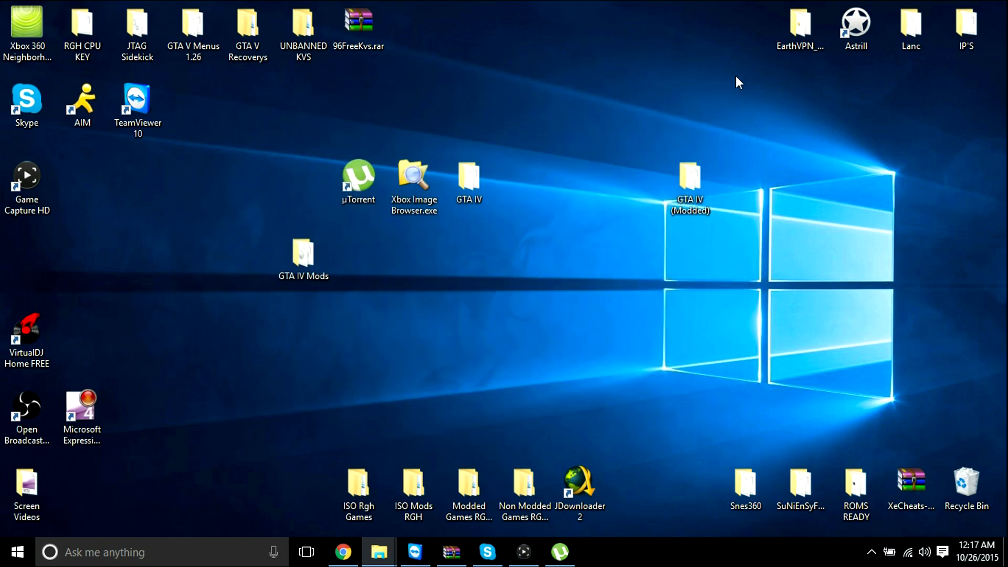
mouse_move(557, 551)
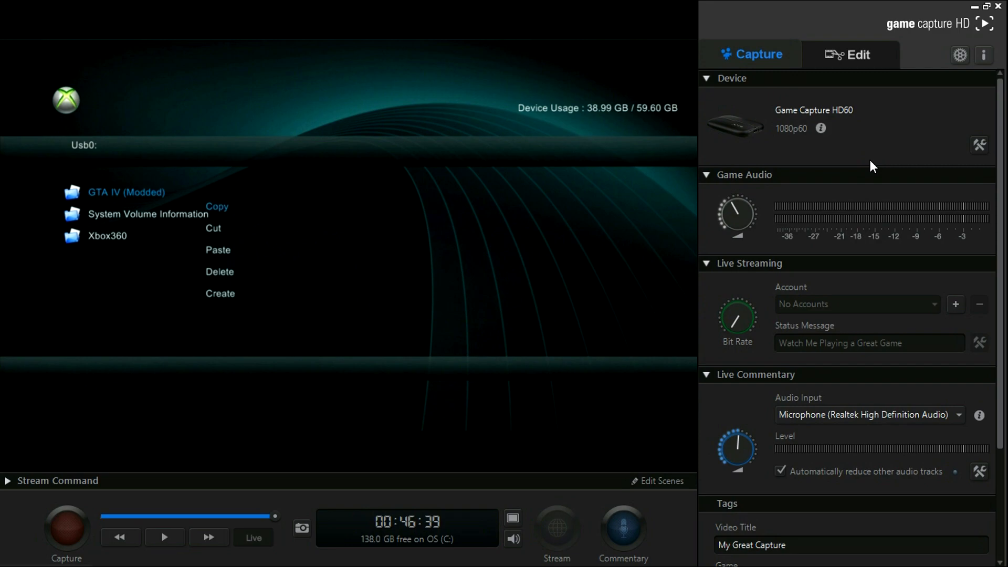
- Paste GTA IV (Modded) from USB into Hdd1:\Games, then open GTA IV MODDED and select default.xex
click(217, 206)
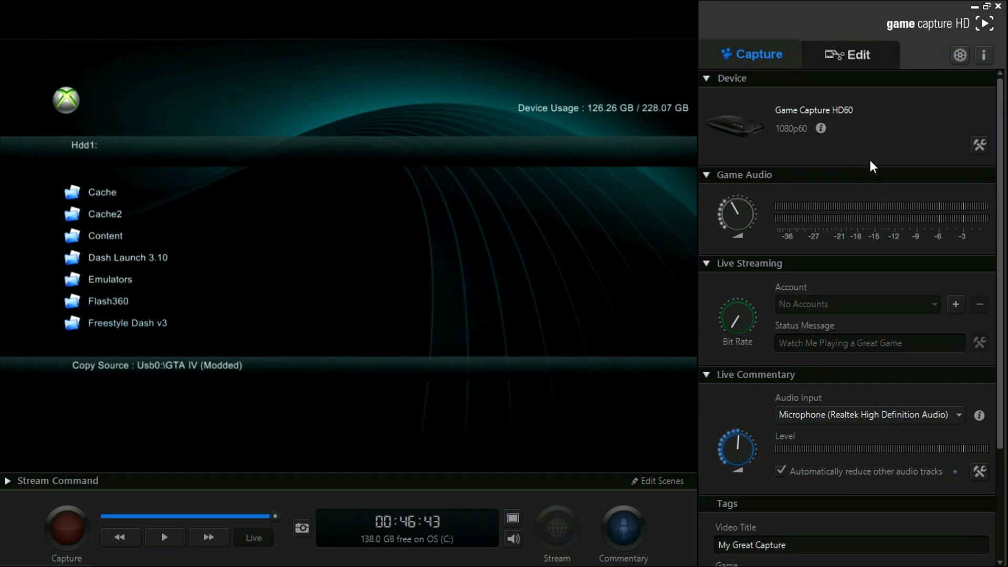
right_click(142, 214)
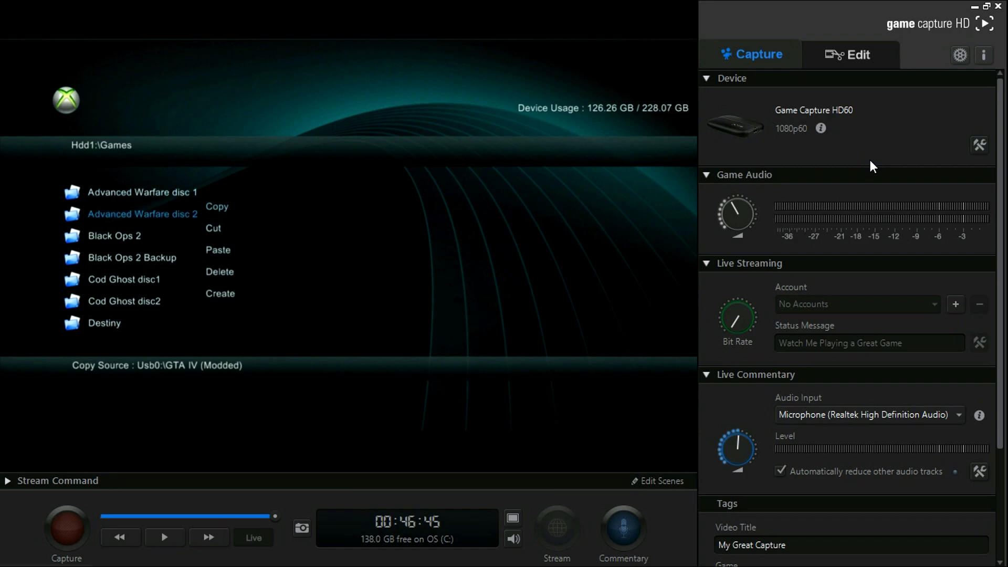
mouse_move(218, 250)
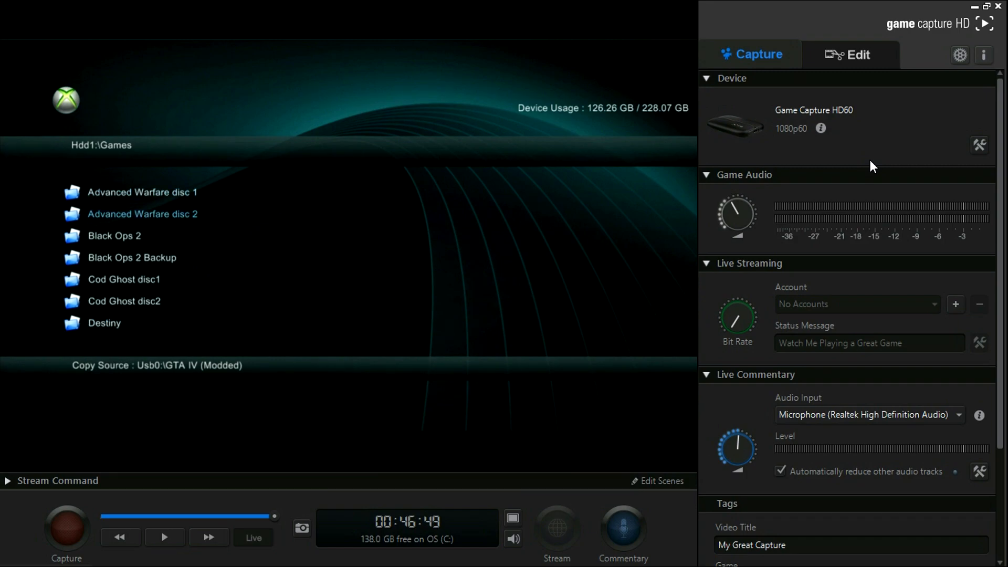
scroll(down, 3)
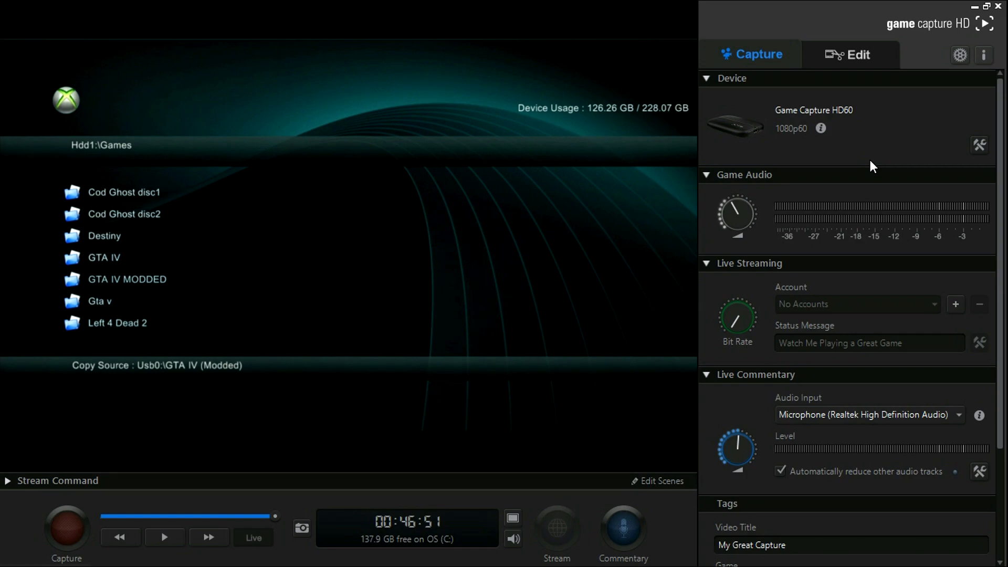
double_click(126, 279)
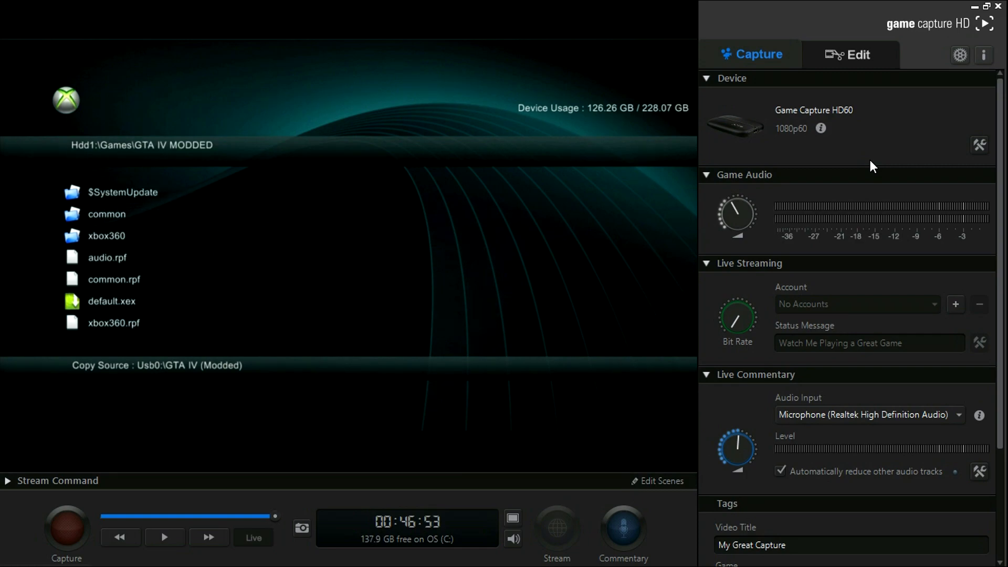
click(111, 301)
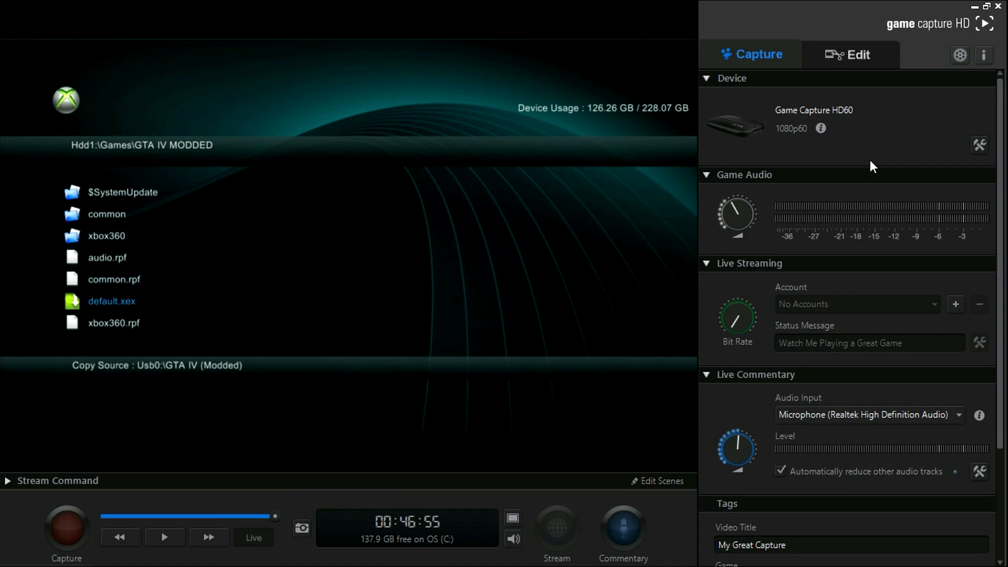